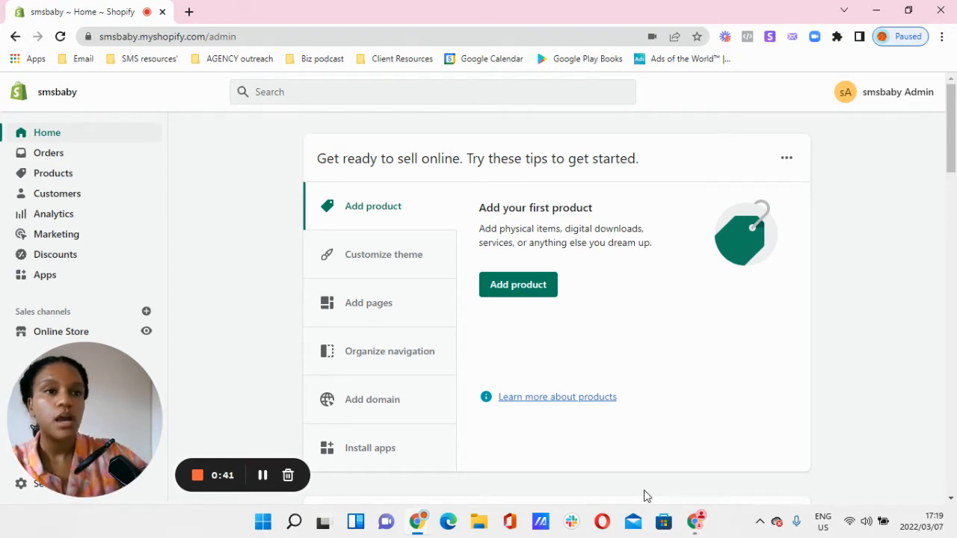
{"action": "mouse_move", "coordinate": [750, 168]}
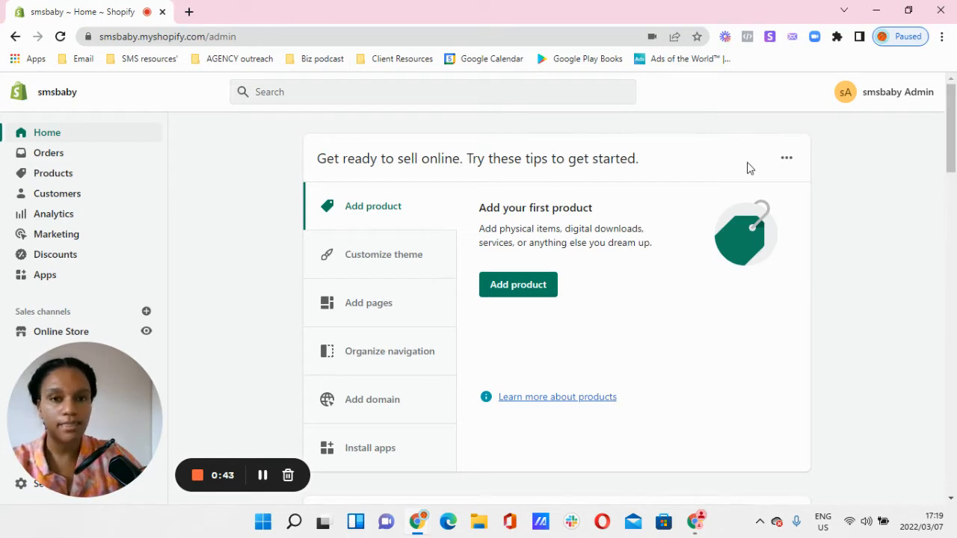
{"action": "mouse_move", "coordinate": [551, 337]}
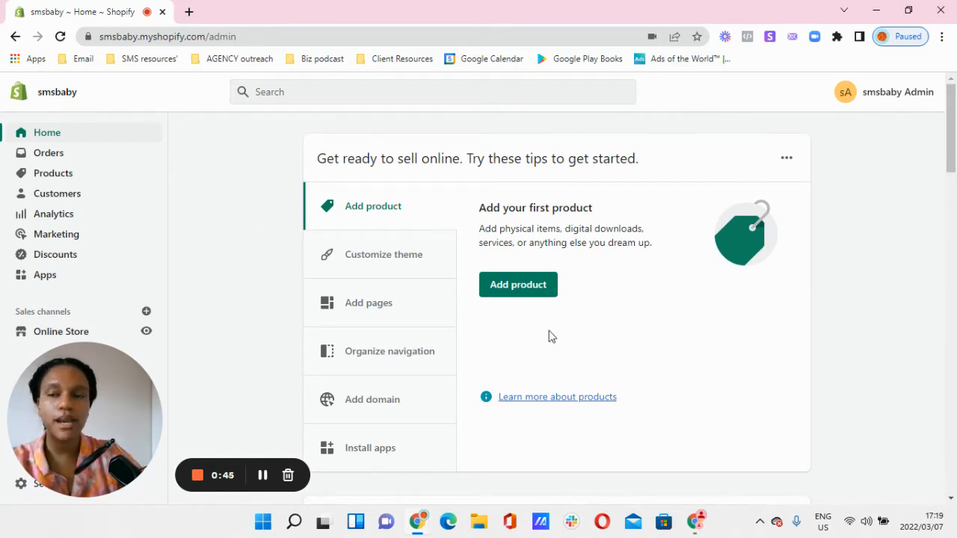
{"action": "mouse_move", "coordinate": [432, 407]}
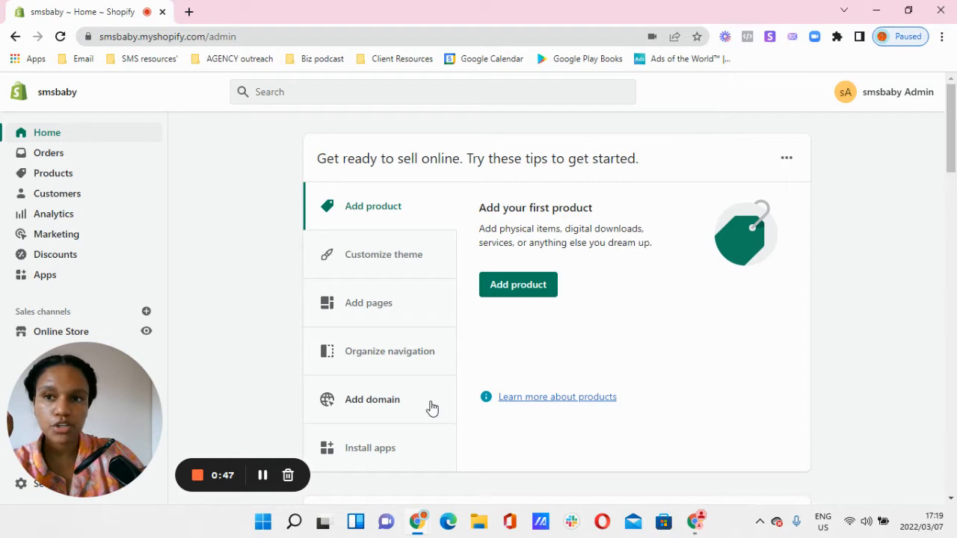
{"action": "mouse_move", "coordinate": [344, 409]}
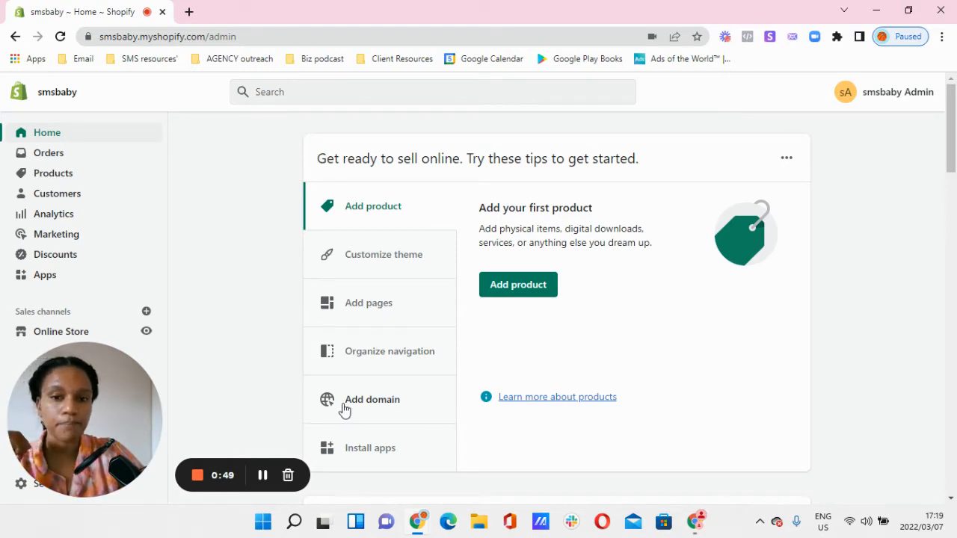
{"action": "mouse_move", "coordinate": [746, 413]}
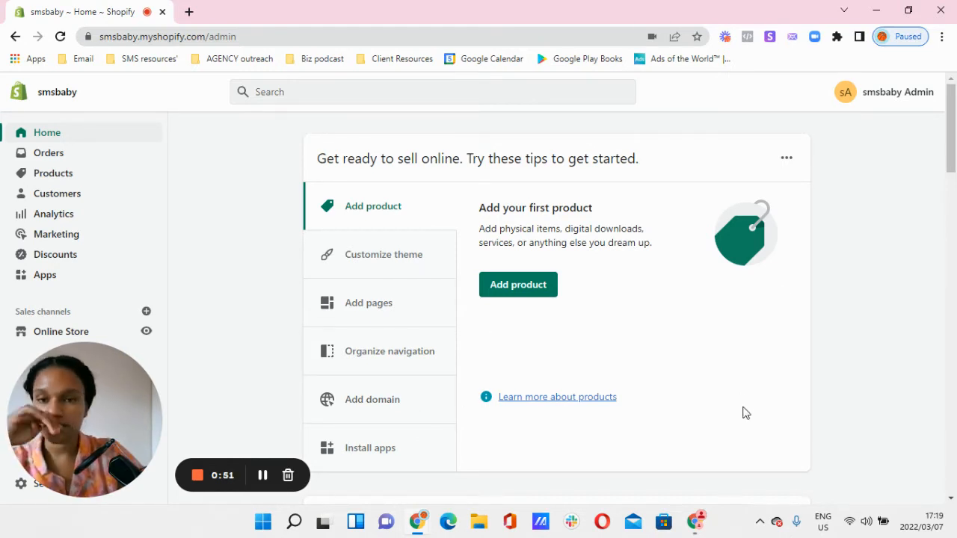
{"action": "mouse_move", "coordinate": [718, 491]}
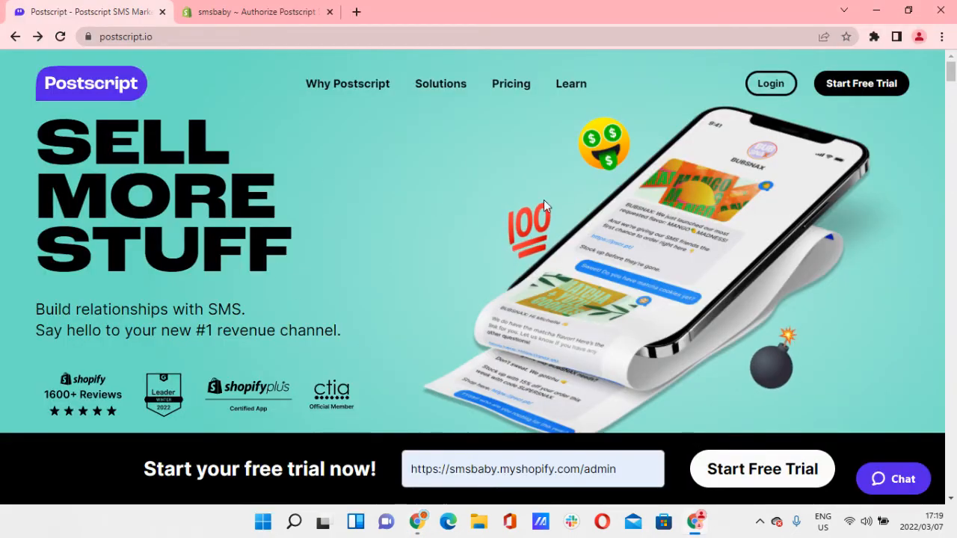
{"action": "mouse_move", "coordinate": [167, 286]}
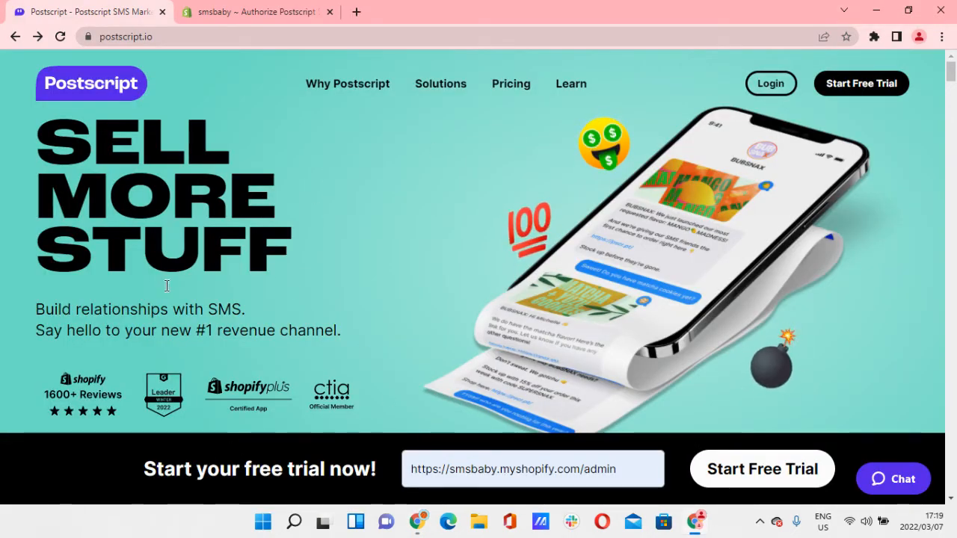
{"action": "mouse_move", "coordinate": [771, 83]}
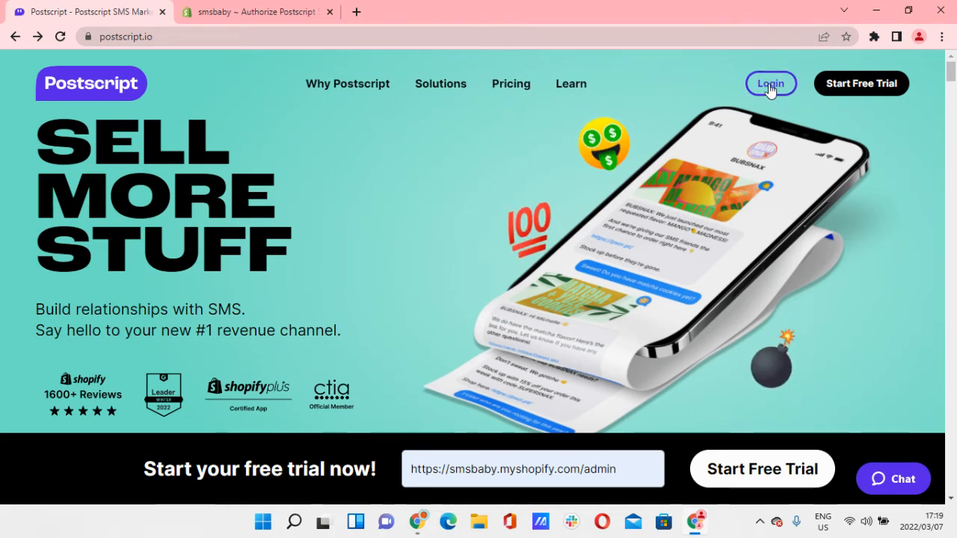
{"action": "mouse_move", "coordinate": [721, 356]}
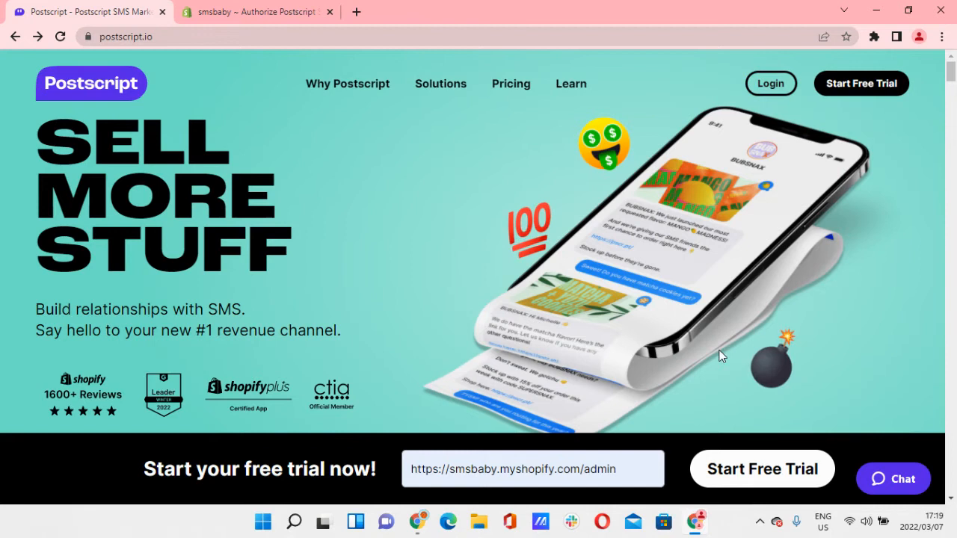
{"action": "mouse_move", "coordinate": [604, 459]}
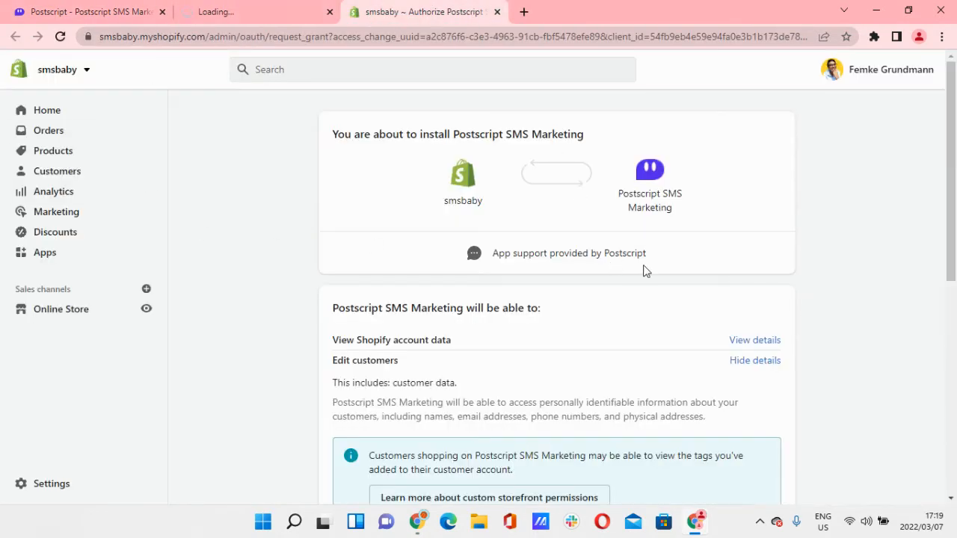
Approve installing Postscript SMS Marketing on smsbaby and close the leftover authorization tab.
{"action": "scroll", "scroll_direction": "down", "scroll_amount": 3}
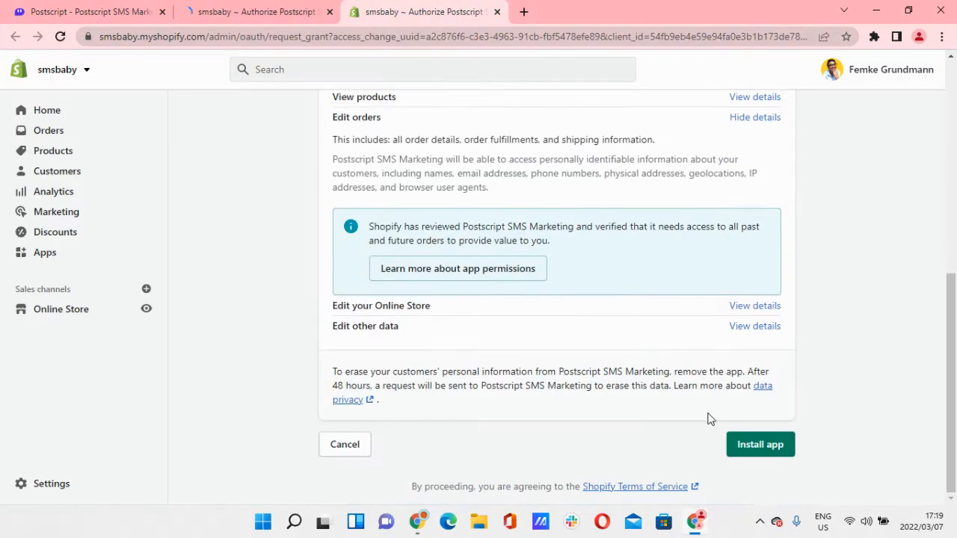
{"action": "left_click", "coordinate": [760, 444]}
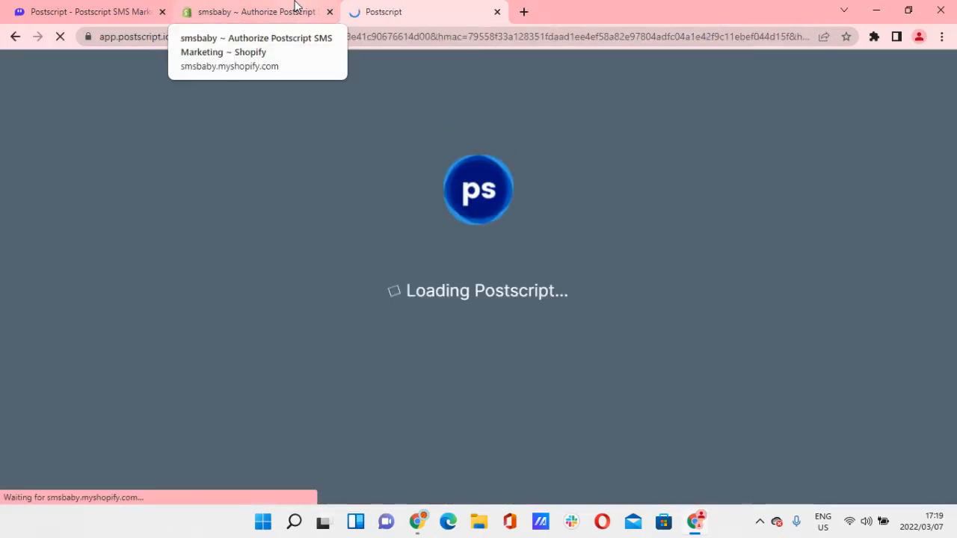
{"action": "left_click", "coordinate": [329, 11]}
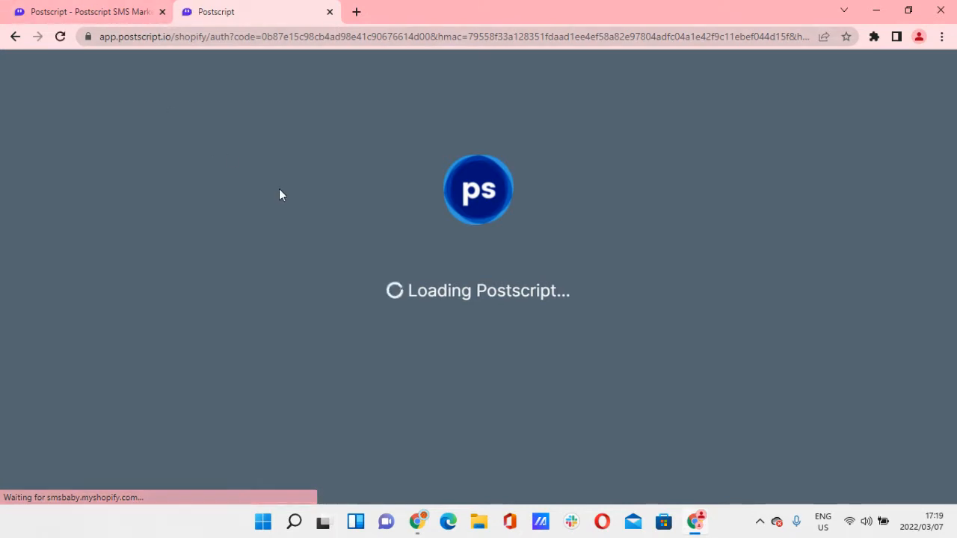
{"action": "mouse_move", "coordinate": [4, 154]}
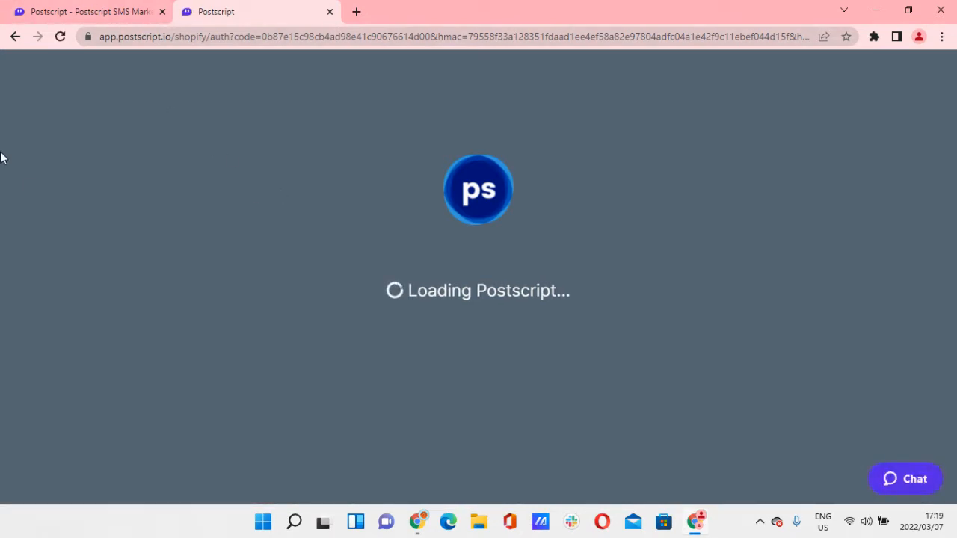
{"action": "mouse_move", "coordinate": [103, 228]}
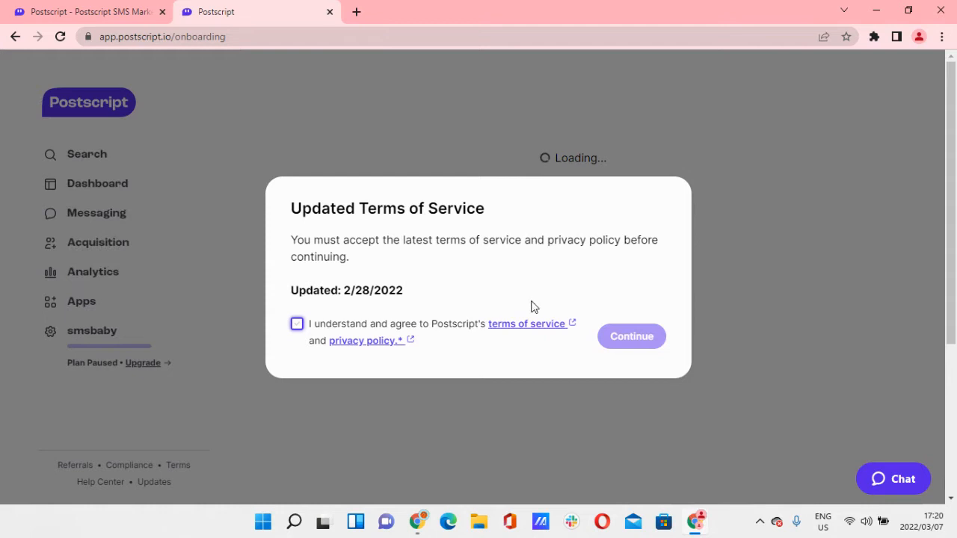
Agree to Postscript's updated terms of service and privacy policy.
{"action": "left_click", "coordinate": [631, 336]}
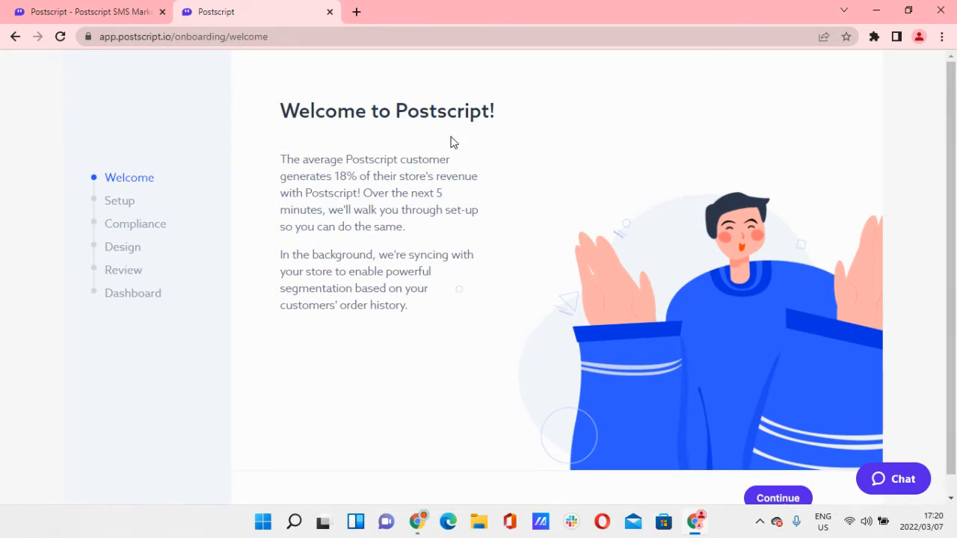
{"action": "mouse_move", "coordinate": [464, 89]}
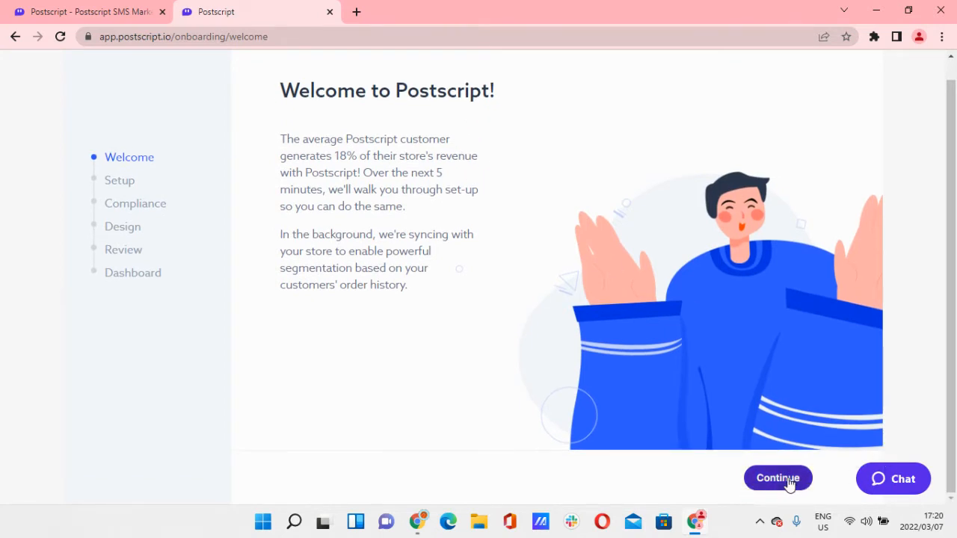
{"action": "left_click", "coordinate": [778, 479]}
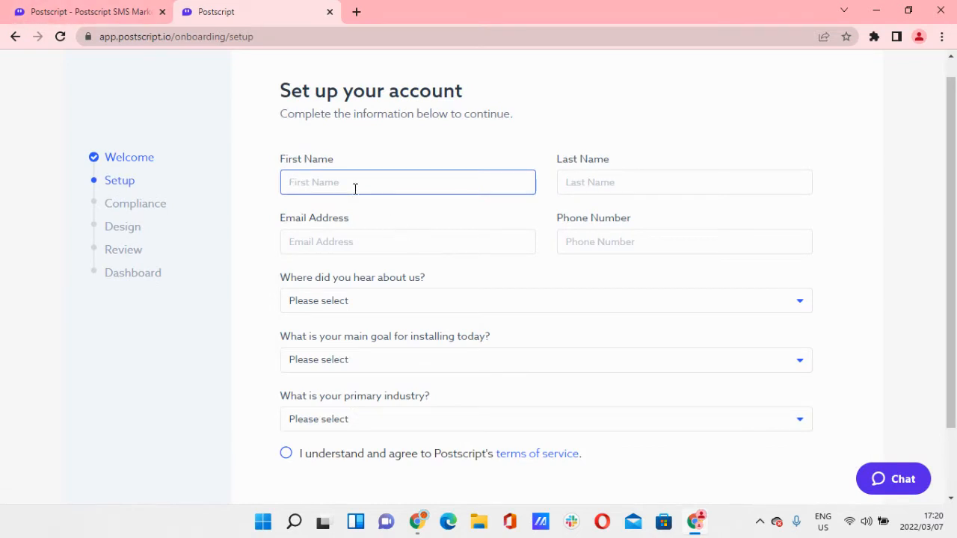
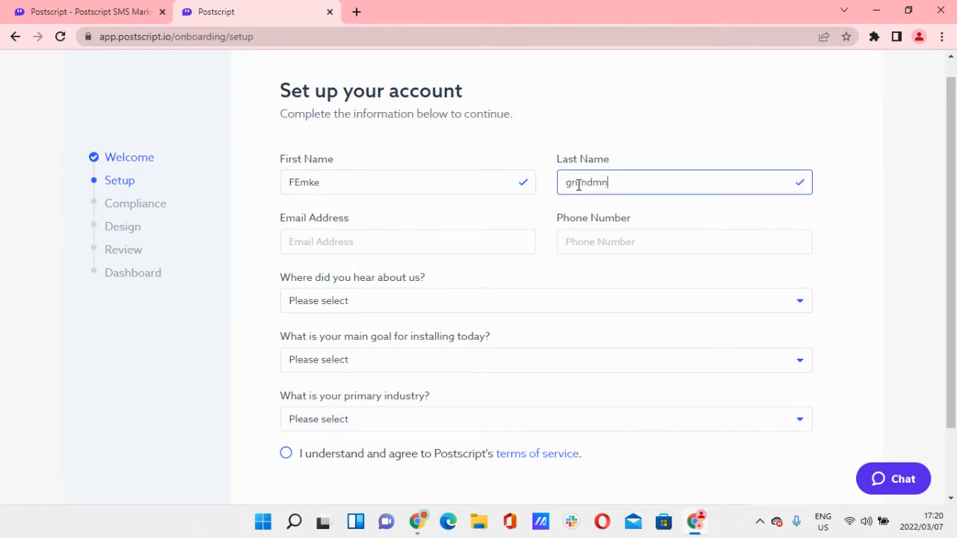
{"action": "type", "text": "ann"}
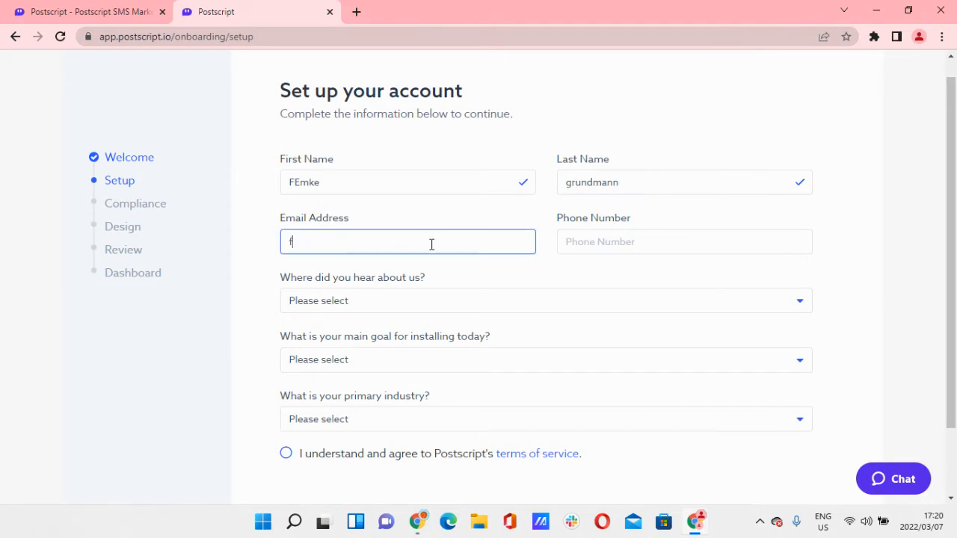
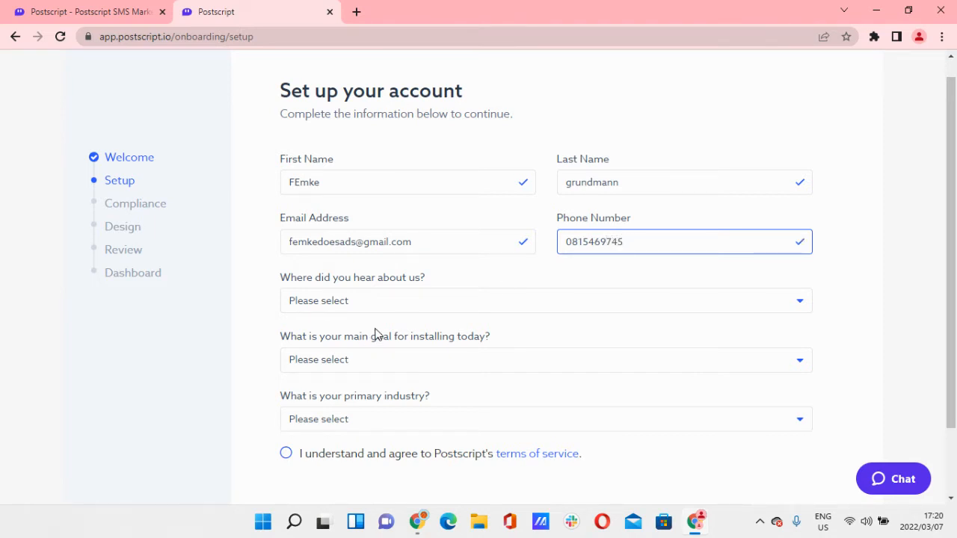
Answer 'Recommended by a friend', goal 'just exploring SMS', industry Health & Wellness, and accept the terms.
{"action": "left_click", "coordinate": [545, 300]}
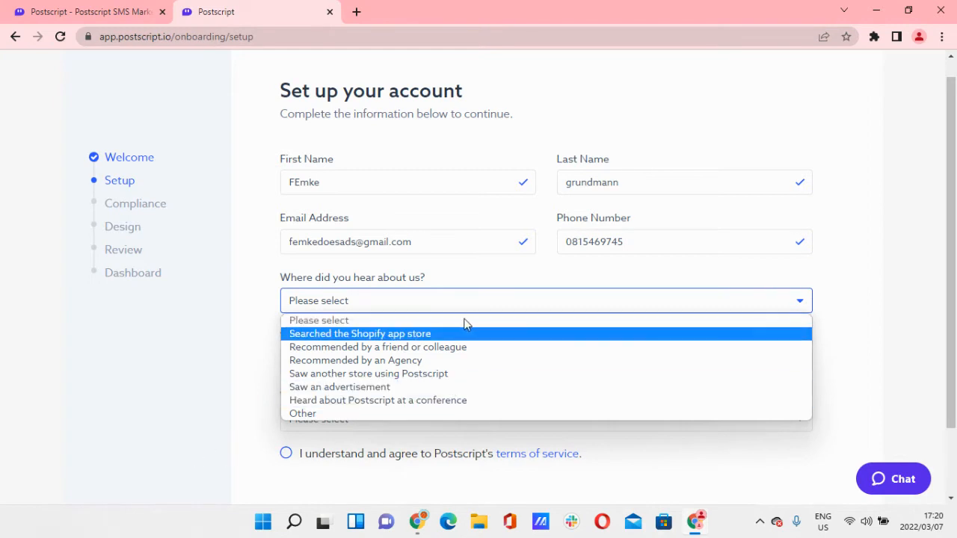
{"action": "left_click", "coordinate": [377, 347]}
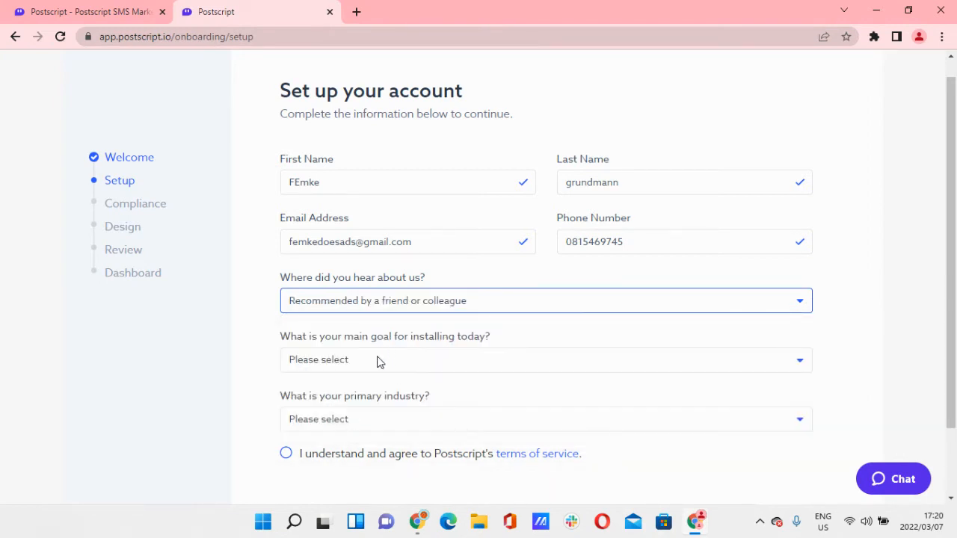
{"action": "left_click", "coordinate": [545, 360]}
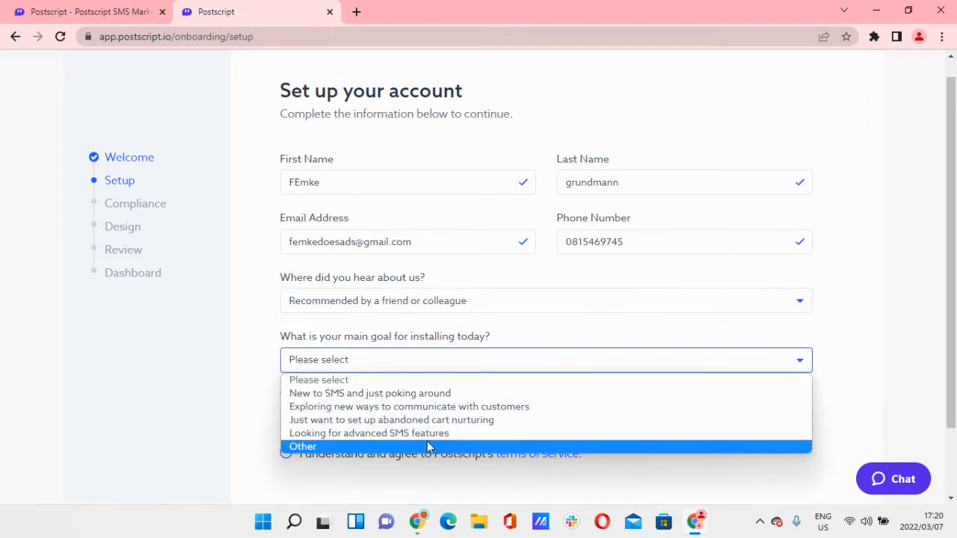
{"action": "left_click", "coordinate": [369, 393]}
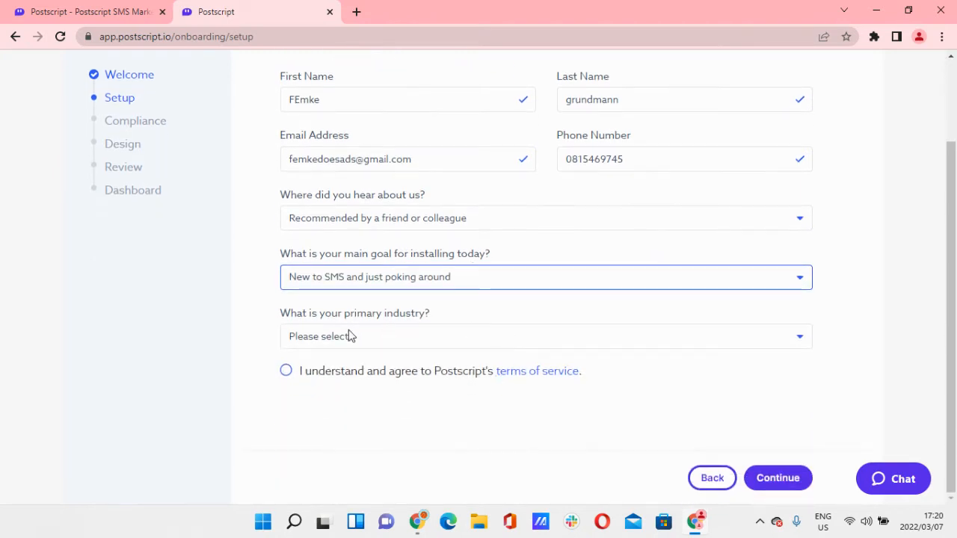
{"action": "left_click", "coordinate": [546, 335]}
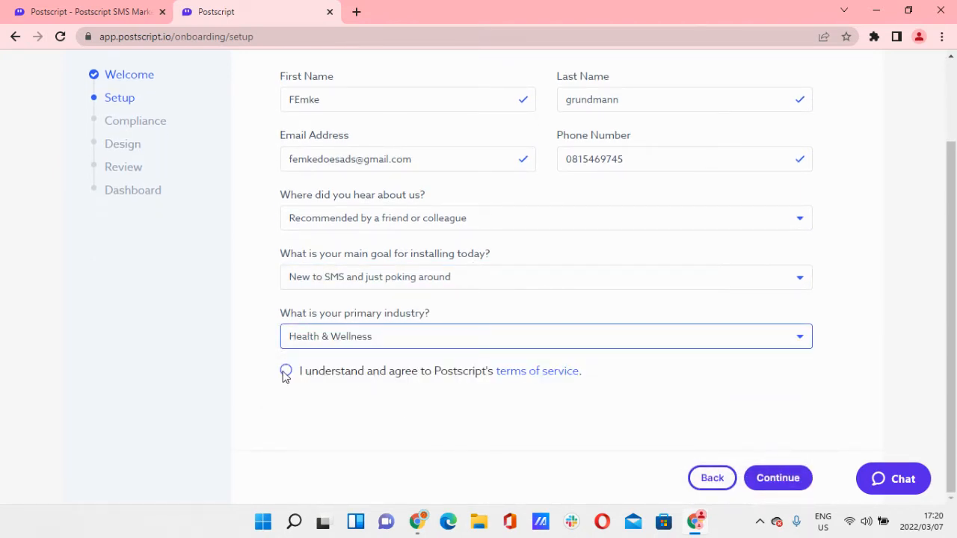
{"action": "left_click", "coordinate": [285, 371]}
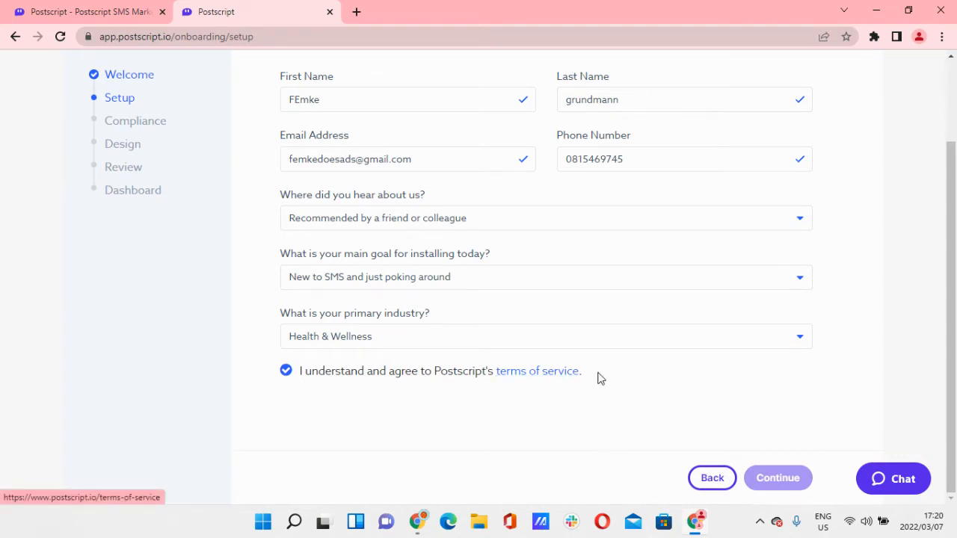
{"action": "left_click", "coordinate": [778, 478]}
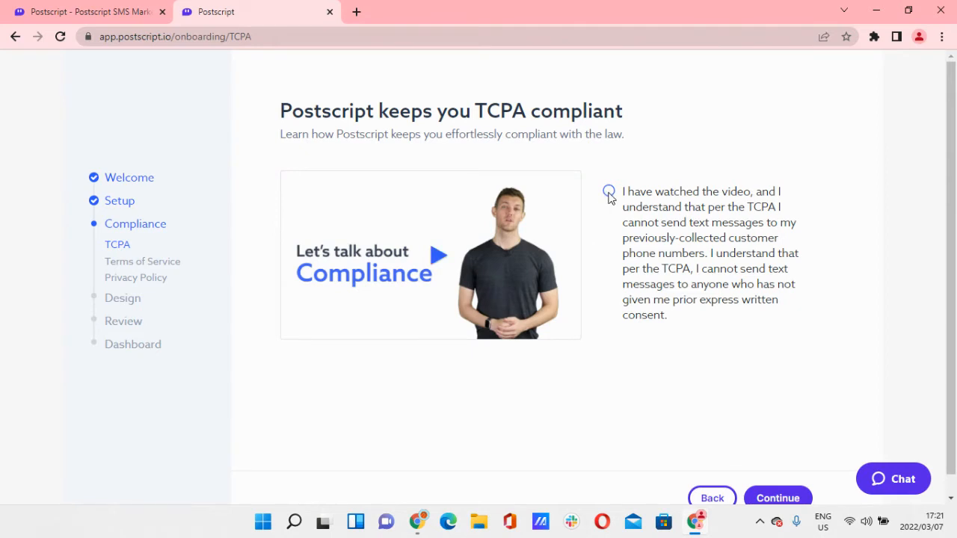
Acknowledge having watched the TCPA compliance video and proceed to terms of service.
{"action": "left_click", "coordinate": [609, 191]}
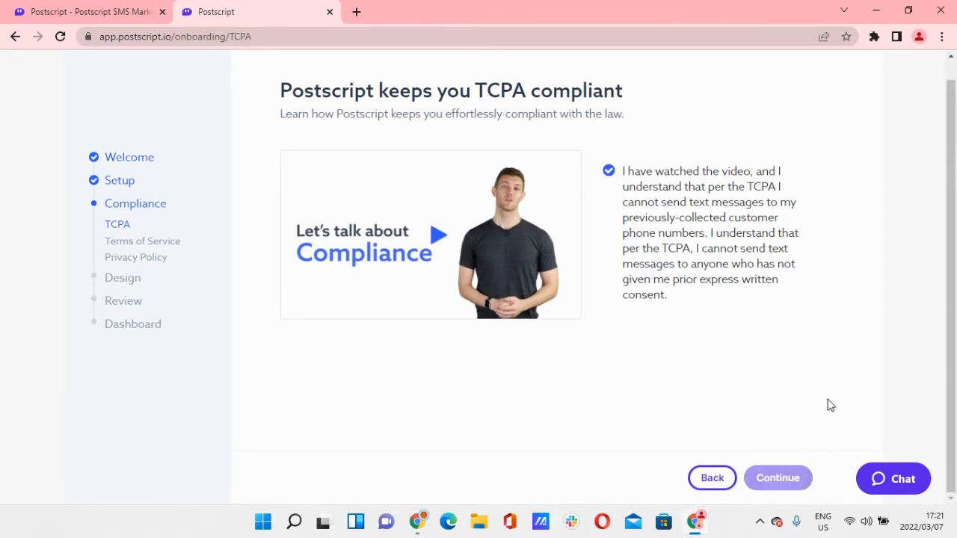
{"action": "left_click", "coordinate": [777, 478]}
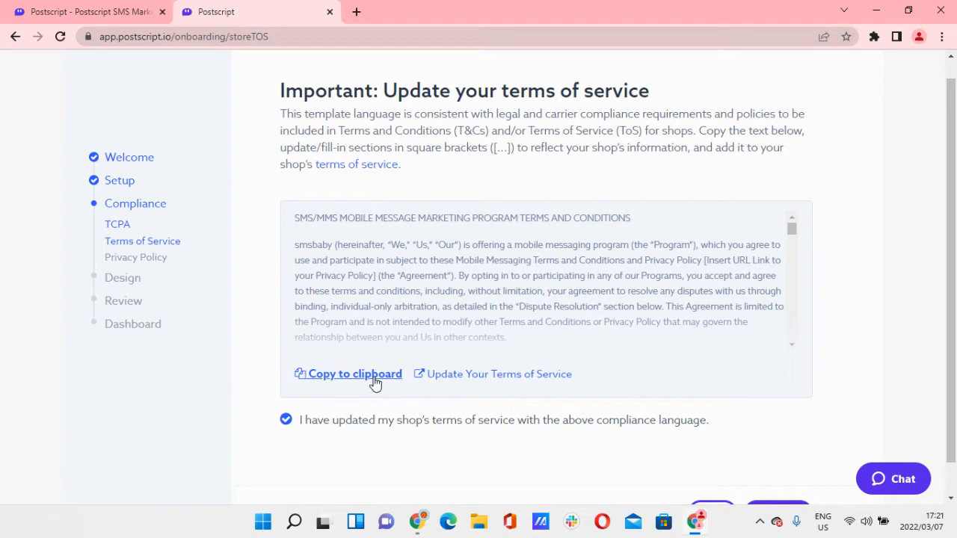
Get through the terms of service text and confirm the shop's privacy policy is updated.
{"action": "scroll", "scroll_direction": "down", "scroll_amount": 3}
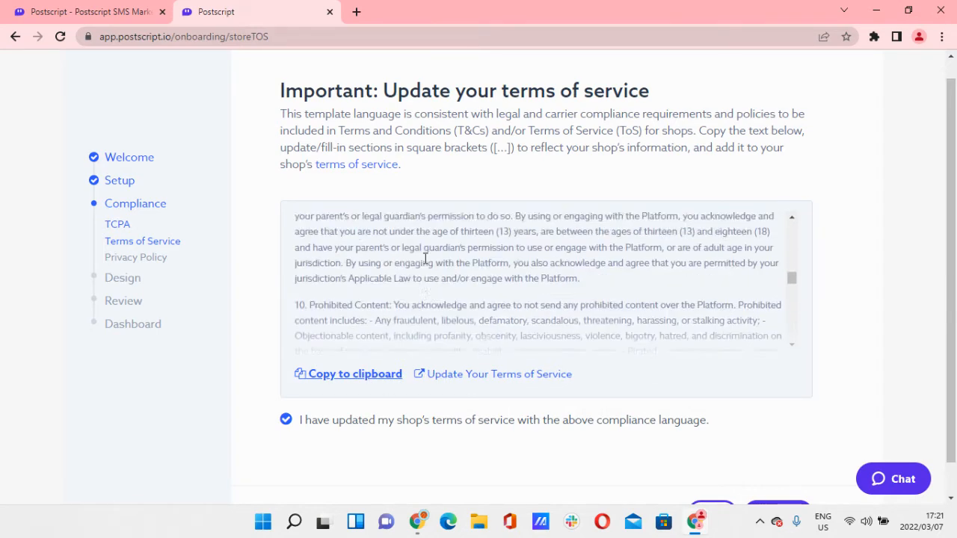
{"action": "scroll", "scroll_direction": "down", "scroll_amount": 3}
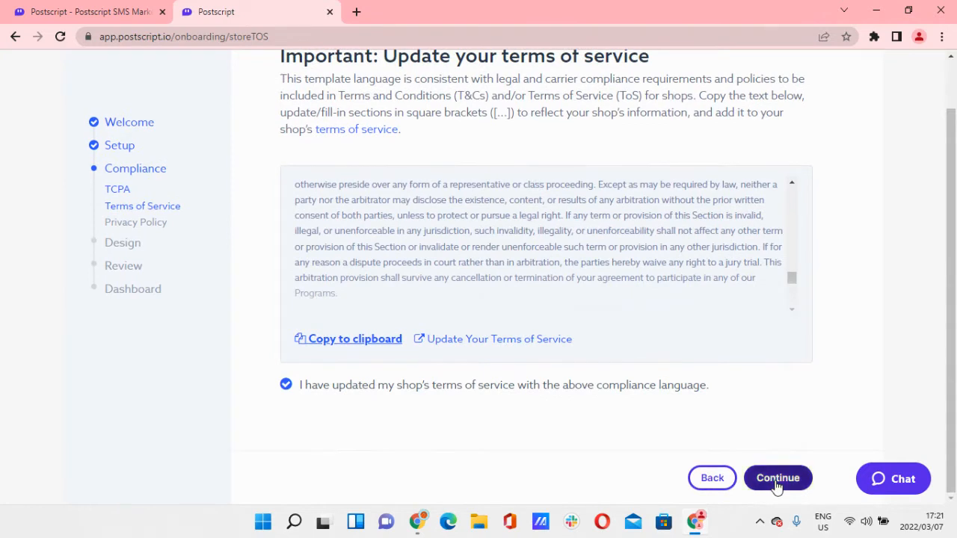
{"action": "left_click", "coordinate": [778, 477]}
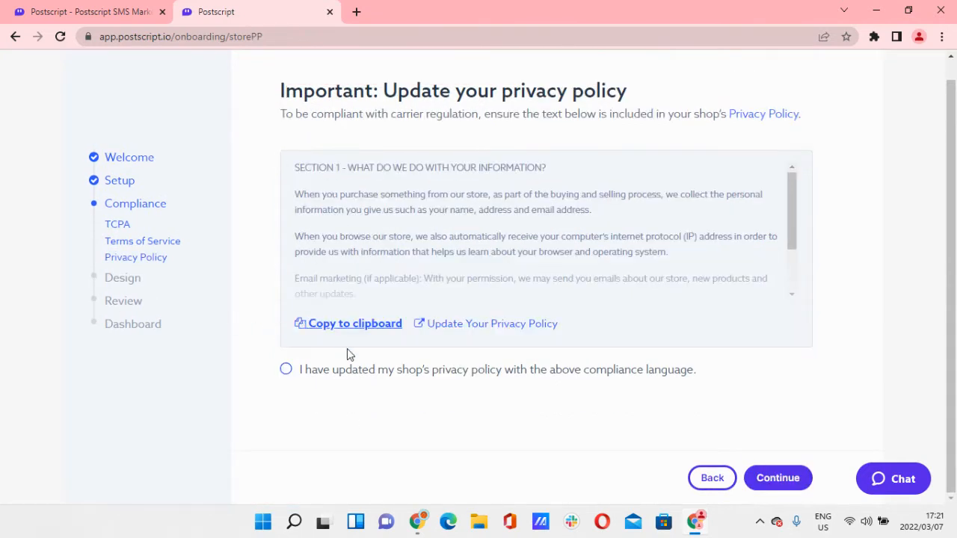
{"action": "left_click", "coordinate": [286, 369]}
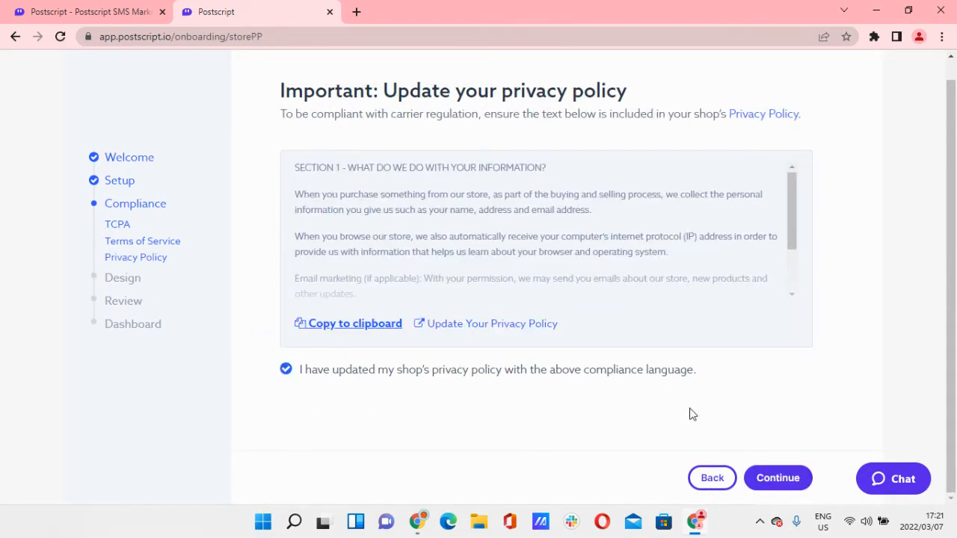
{"action": "left_click", "coordinate": [777, 478]}
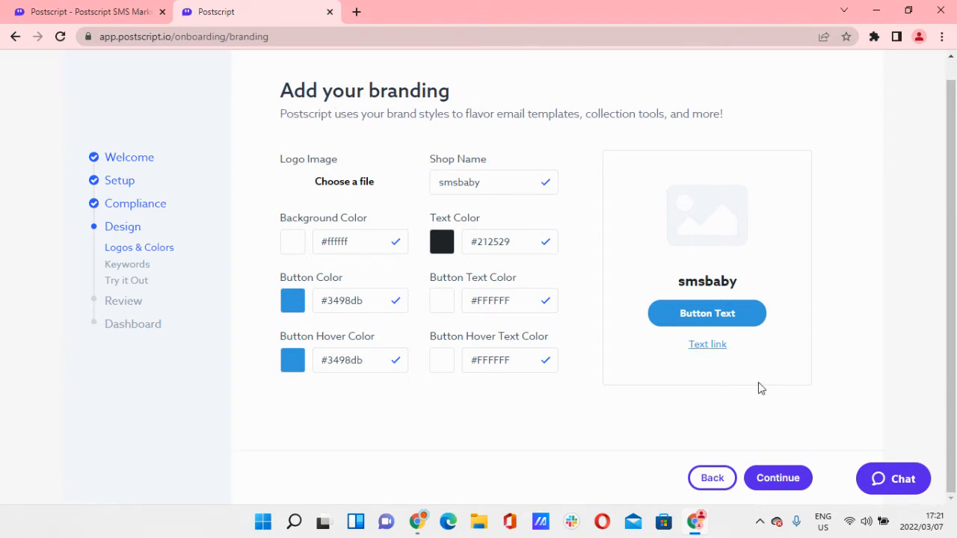
{"action": "mouse_move", "coordinate": [871, 432]}
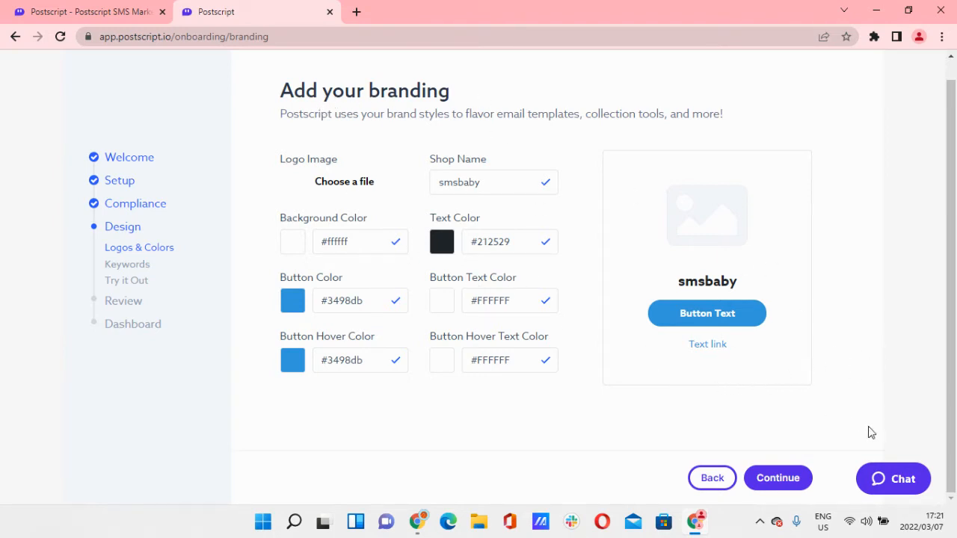
{"action": "mouse_move", "coordinate": [747, 406]}
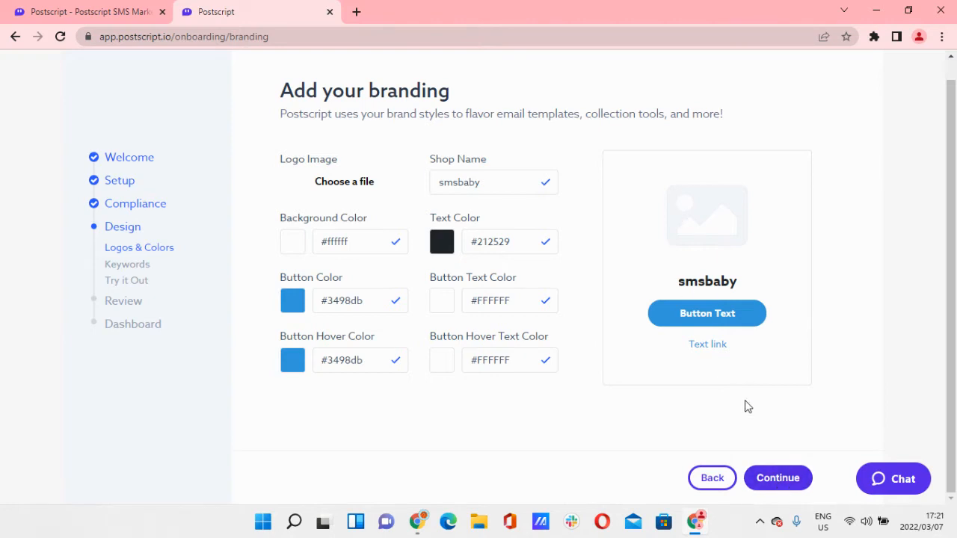
Keep smsbaby's default logos and colours unchanged and continue.
{"action": "left_click", "coordinate": [778, 478]}
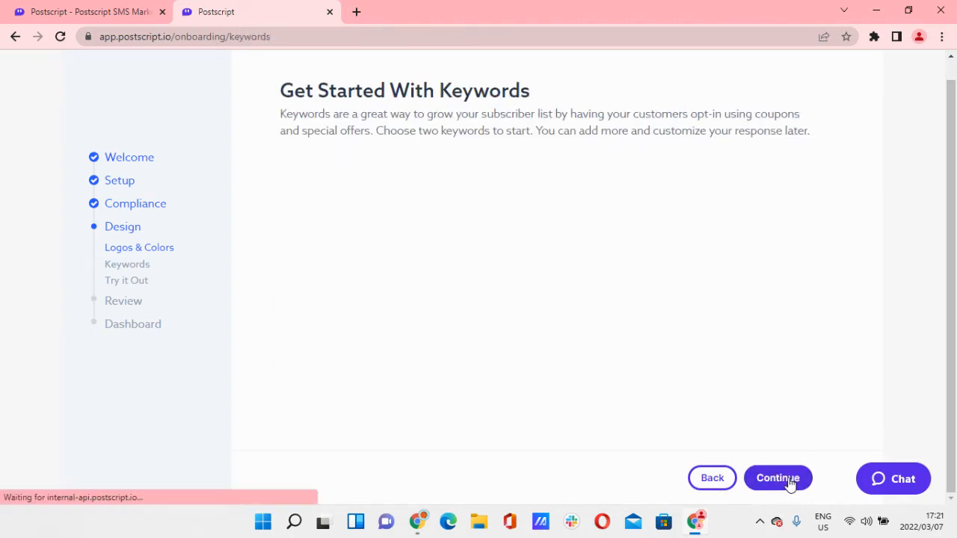
Keep the SMSBABYSUBSCRIBE and SMSBABYSAVE10 keywords and skip the Try it out test.
{"action": "left_click", "coordinate": [777, 477]}
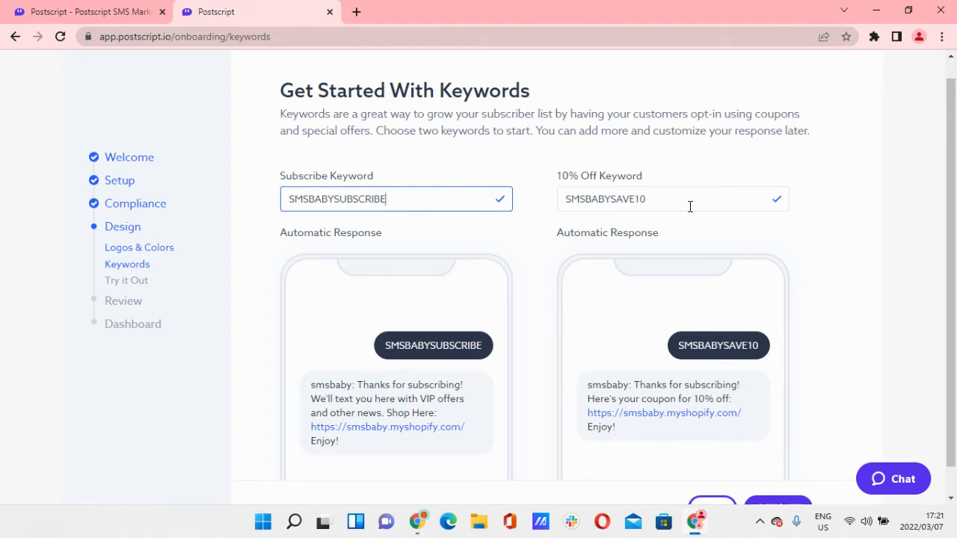
{"action": "scroll", "scroll_direction": "down", "scroll_amount": 3}
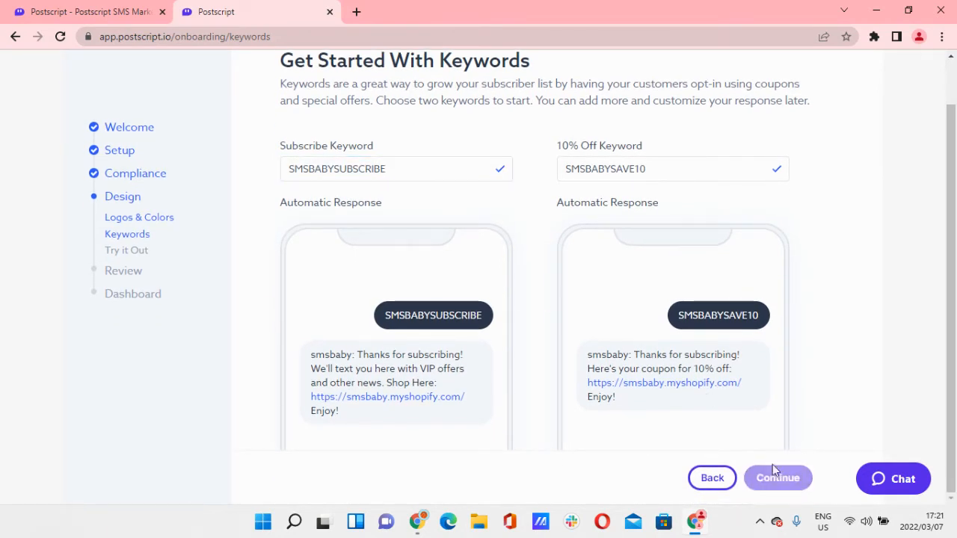
{"action": "left_click", "coordinate": [778, 478]}
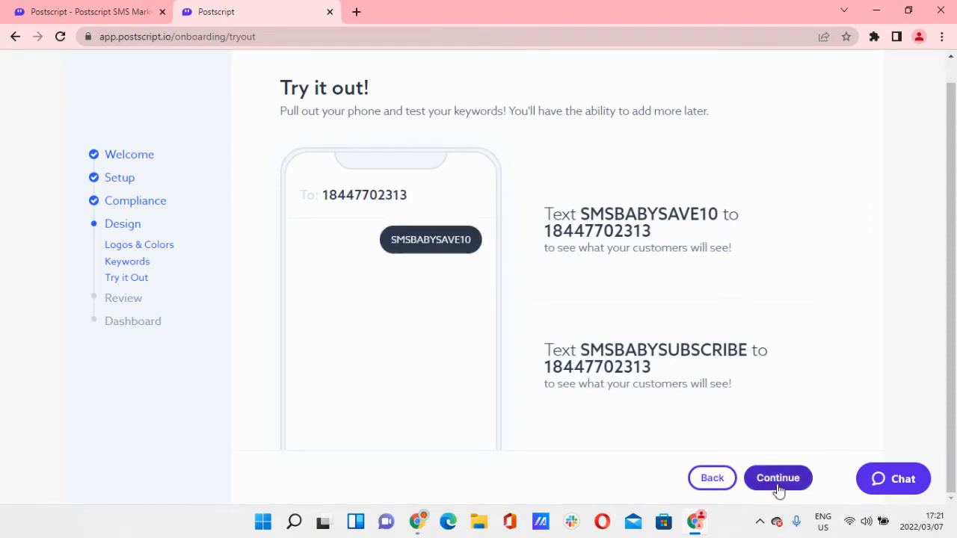
{"action": "left_click", "coordinate": [778, 478]}
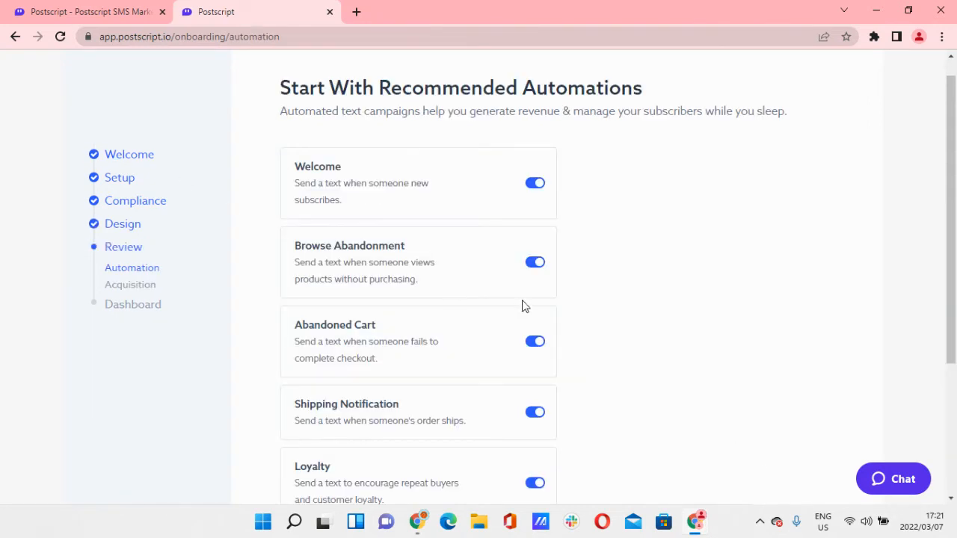
Keep every recommended automation and list-building tool enabled and continue to the Dashboard.
{"action": "scroll", "scroll_direction": "down", "scroll_amount": 3}
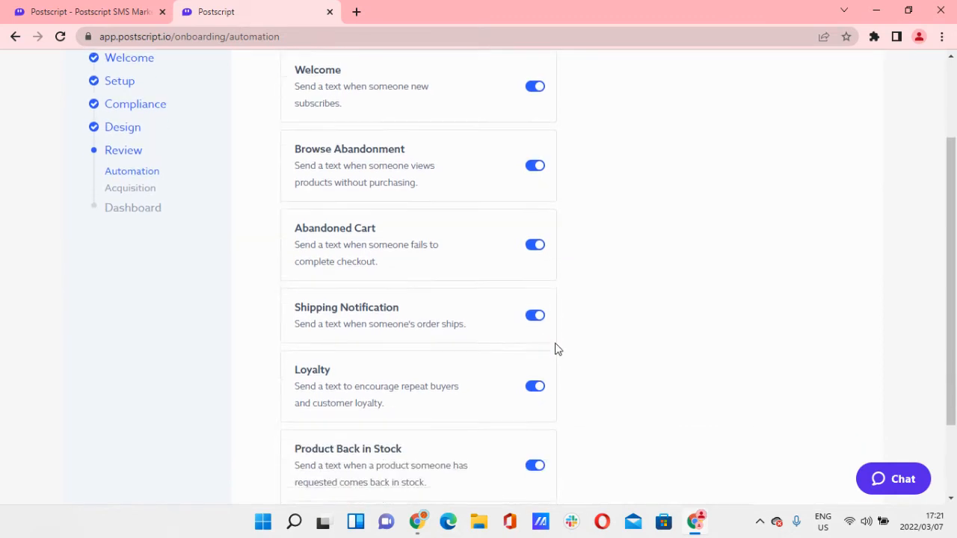
{"action": "scroll", "scroll_direction": "down", "scroll_amount": 3}
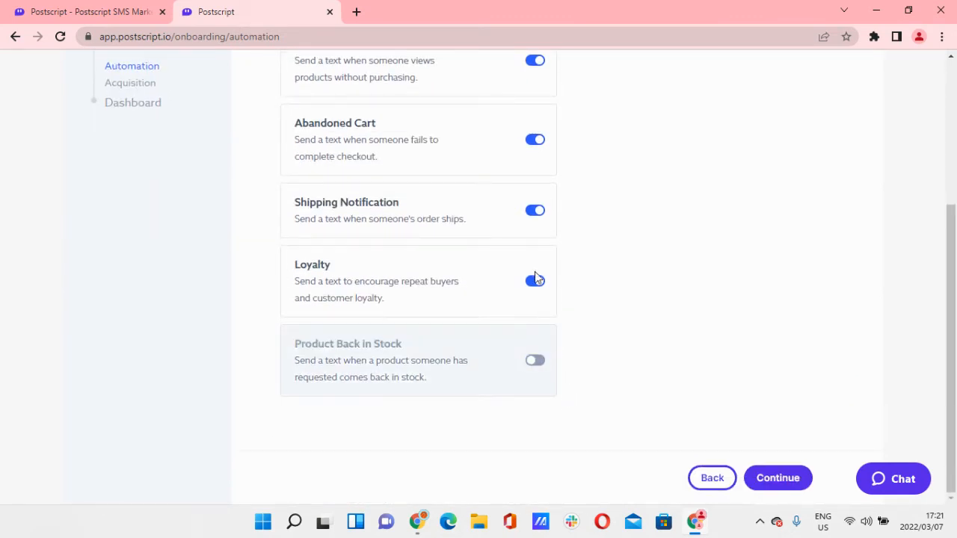
{"action": "left_click", "coordinate": [534, 361]}
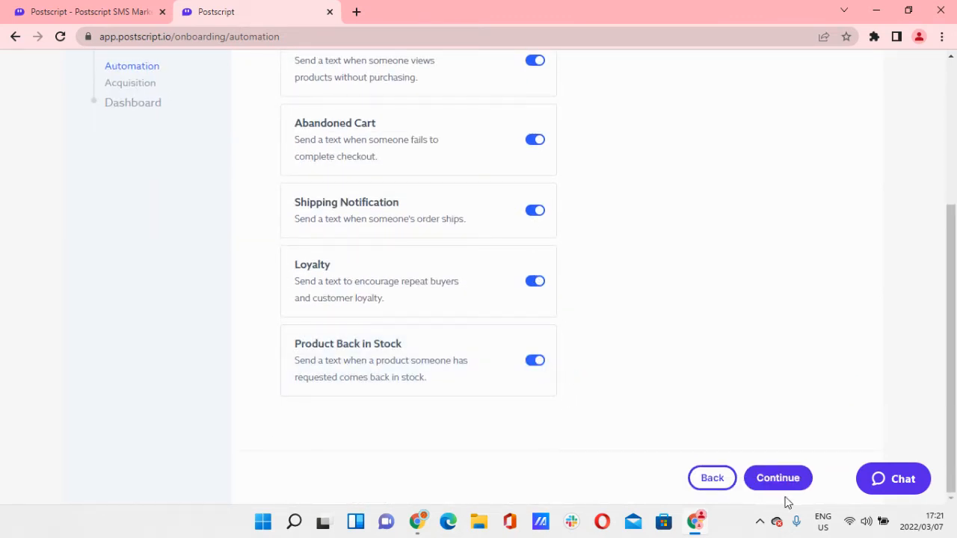
{"action": "left_click", "coordinate": [778, 477]}
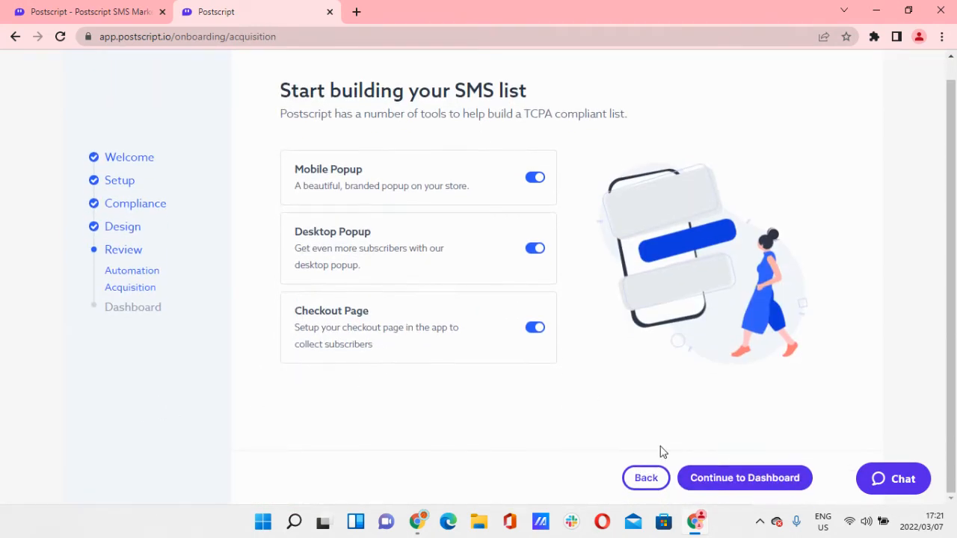
{"action": "mouse_move", "coordinate": [628, 248]}
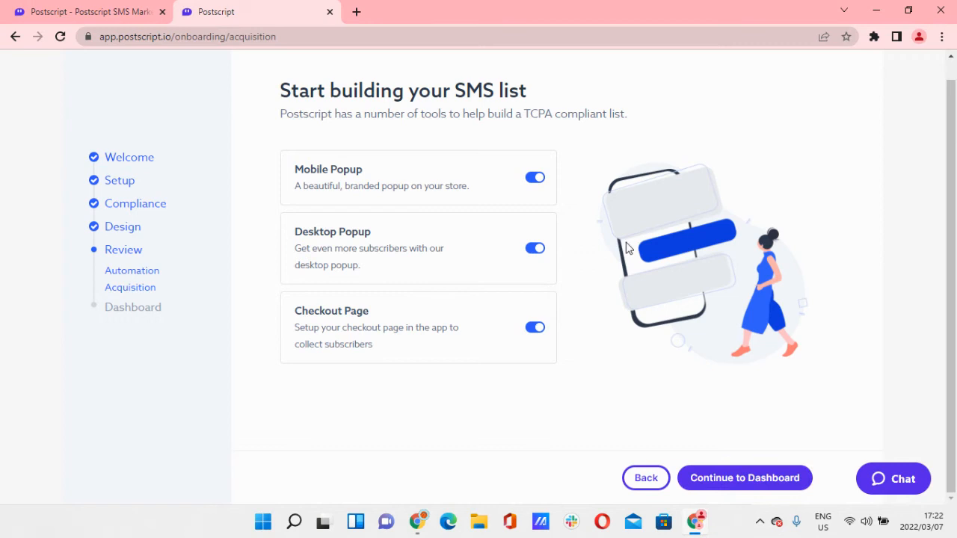
{"action": "left_click", "coordinate": [744, 478]}
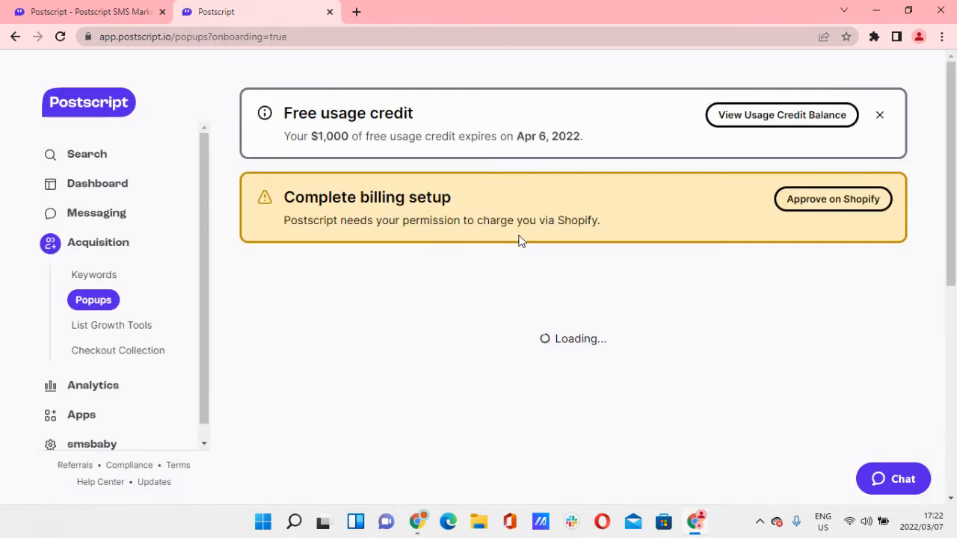
{"action": "mouse_move", "coordinate": [589, 227]}
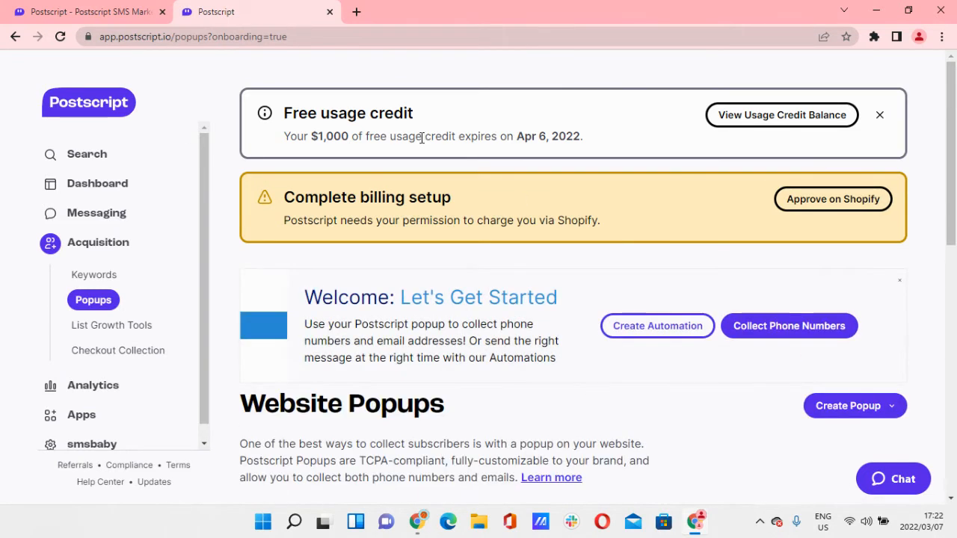
{"action": "mouse_move", "coordinate": [340, 166]}
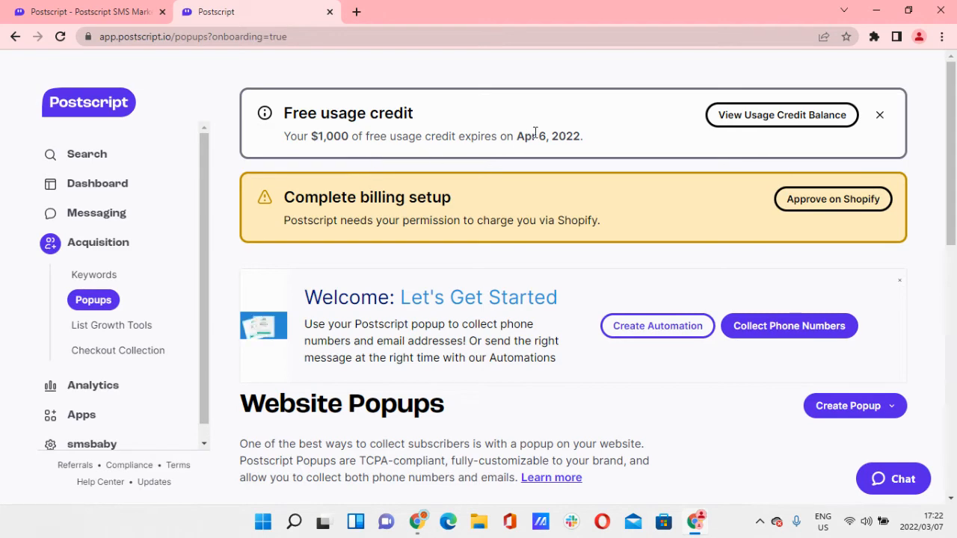
{"action": "mouse_move", "coordinate": [546, 193]}
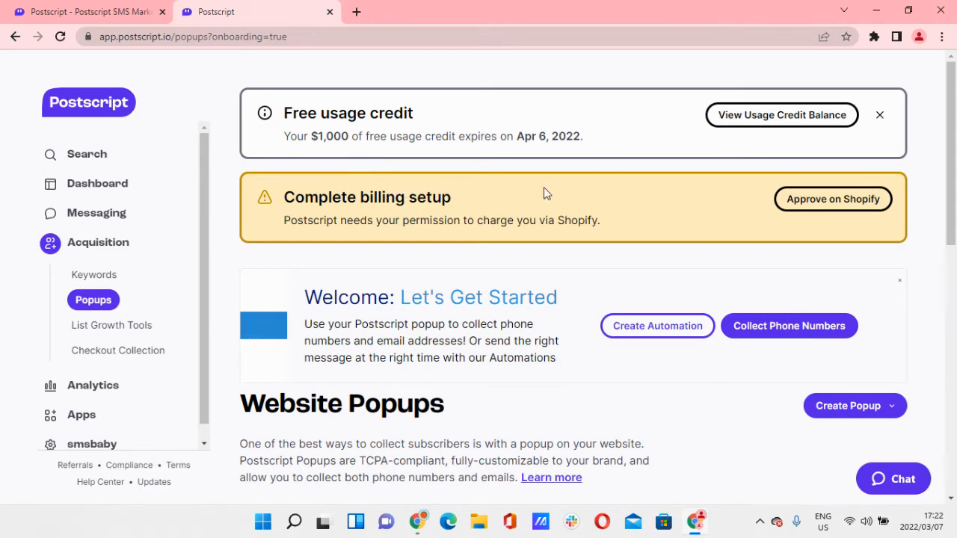
Close the Free usage credit banner, browse the popups list, and go to the Dashboard.
{"action": "left_click", "coordinate": [879, 114]}
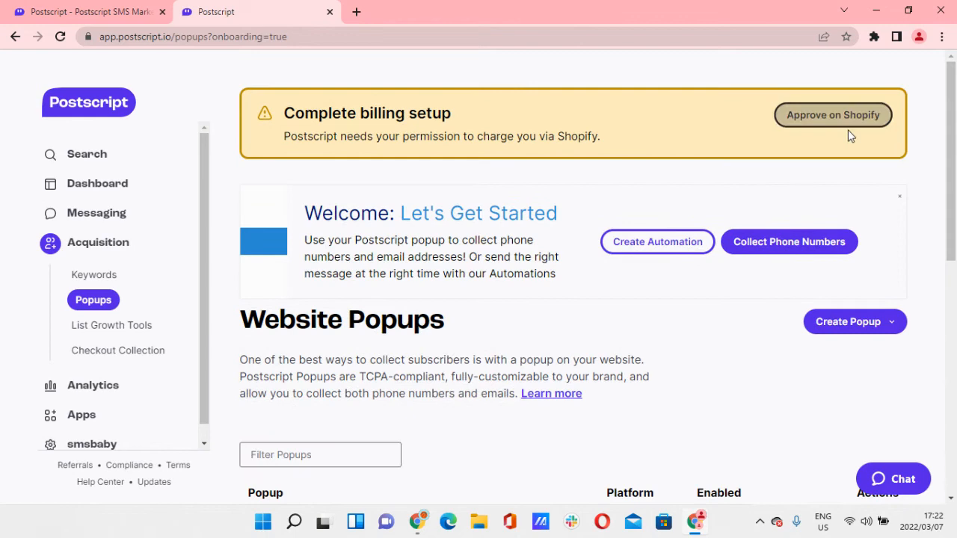
{"action": "mouse_move", "coordinate": [452, 287]}
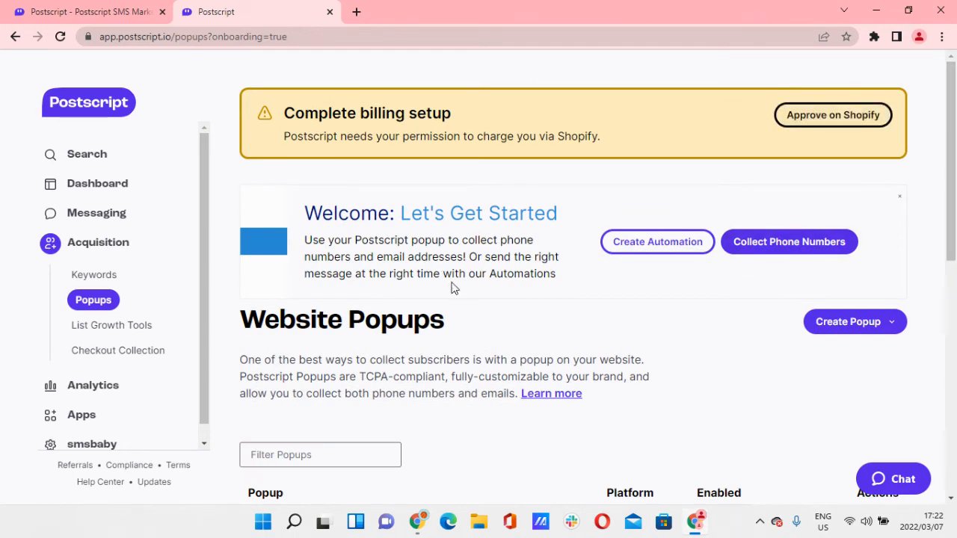
{"action": "scroll", "scroll_direction": "down", "scroll_amount": 3}
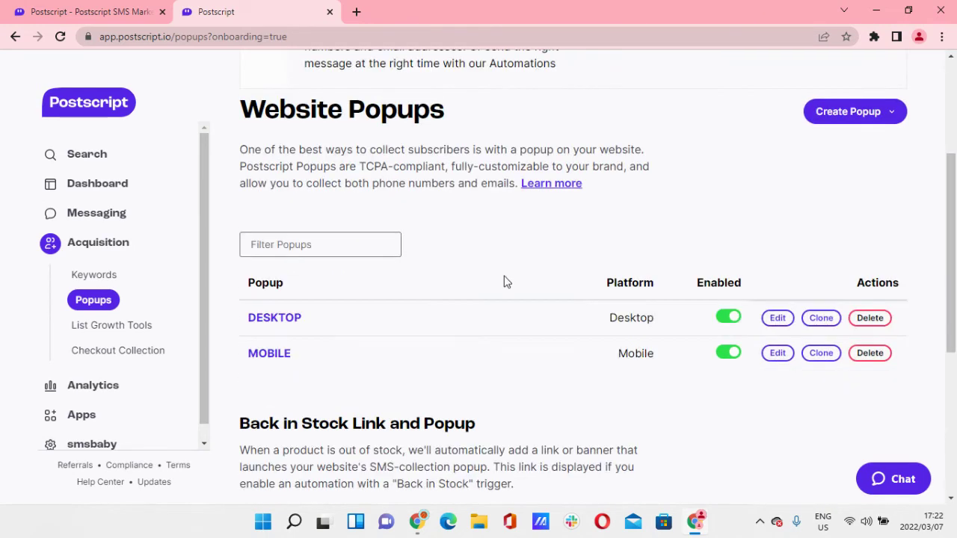
{"action": "left_click", "coordinate": [97, 183]}
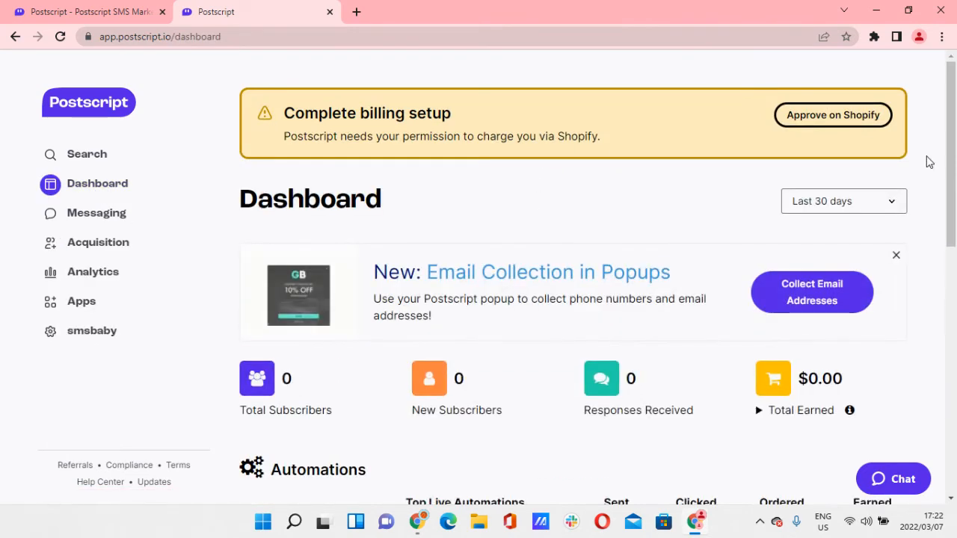
Scroll through the dashboard's last-30-days statistics.
{"action": "scroll", "scroll_direction": "down", "scroll_amount": 3}
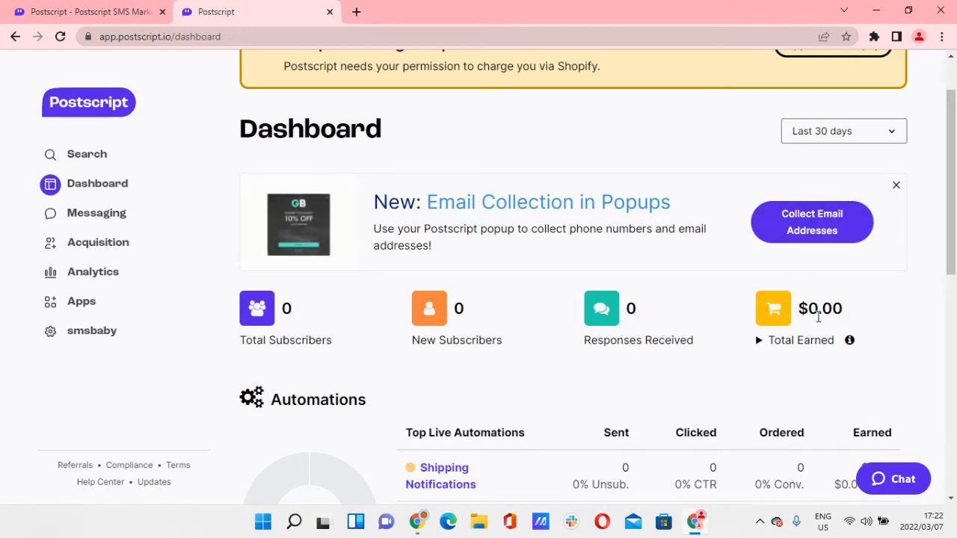
{"action": "scroll", "scroll_direction": "down", "scroll_amount": 3}
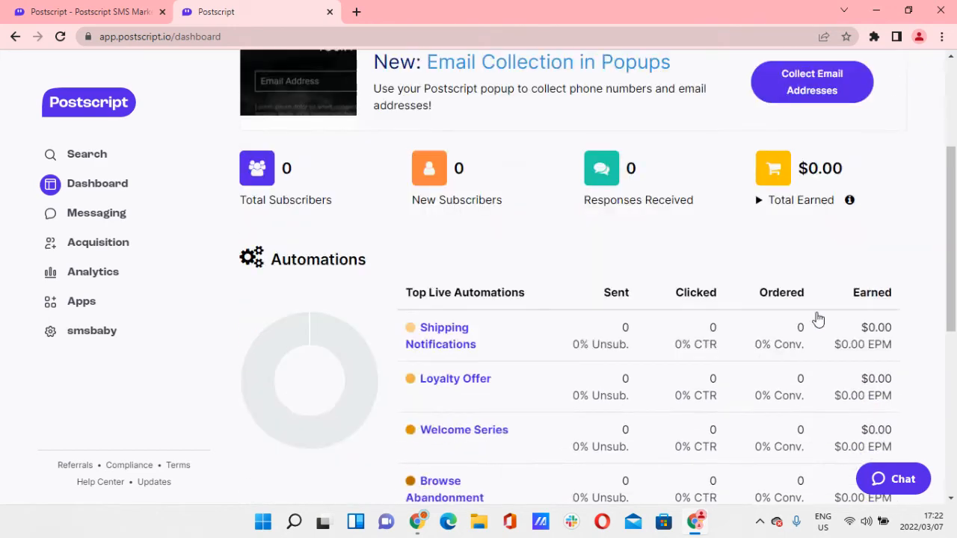
{"action": "scroll", "scroll_direction": "down", "scroll_amount": 3}
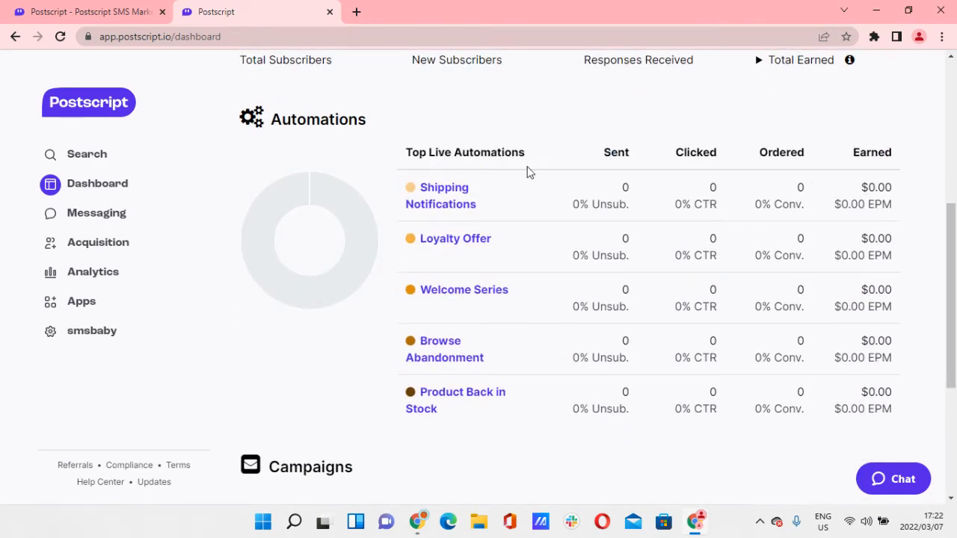
{"action": "mouse_move", "coordinate": [603, 265]}
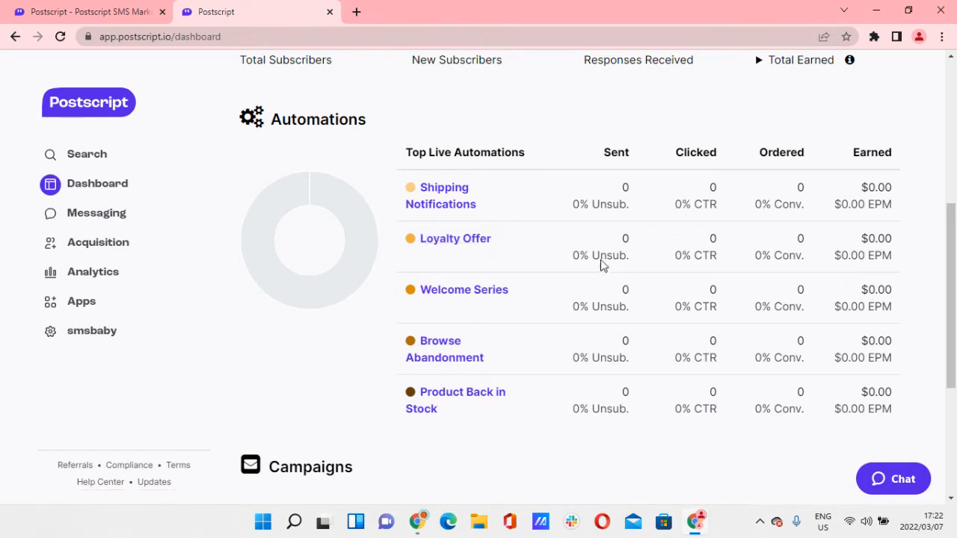
{"action": "mouse_move", "coordinate": [518, 228]}
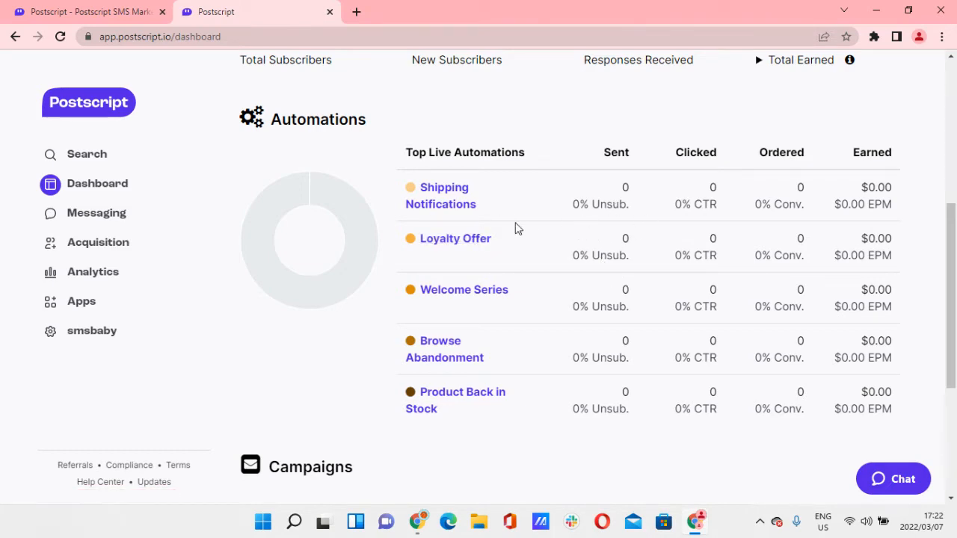
{"action": "scroll", "scroll_direction": "up", "scroll_amount": 3}
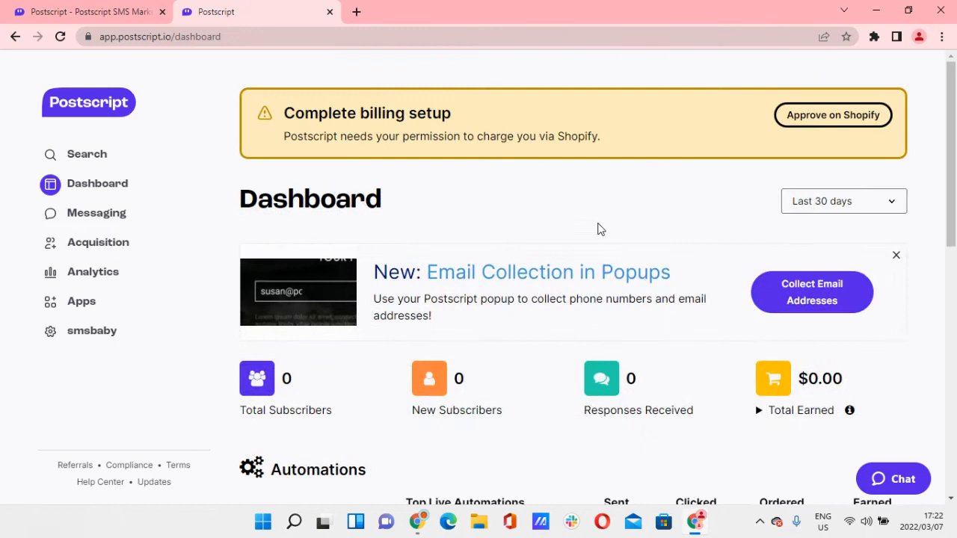
Switch the dashboard reporting period to Last 90 days, review the stats, then go to Campaigns.
{"action": "left_click", "coordinate": [843, 200]}
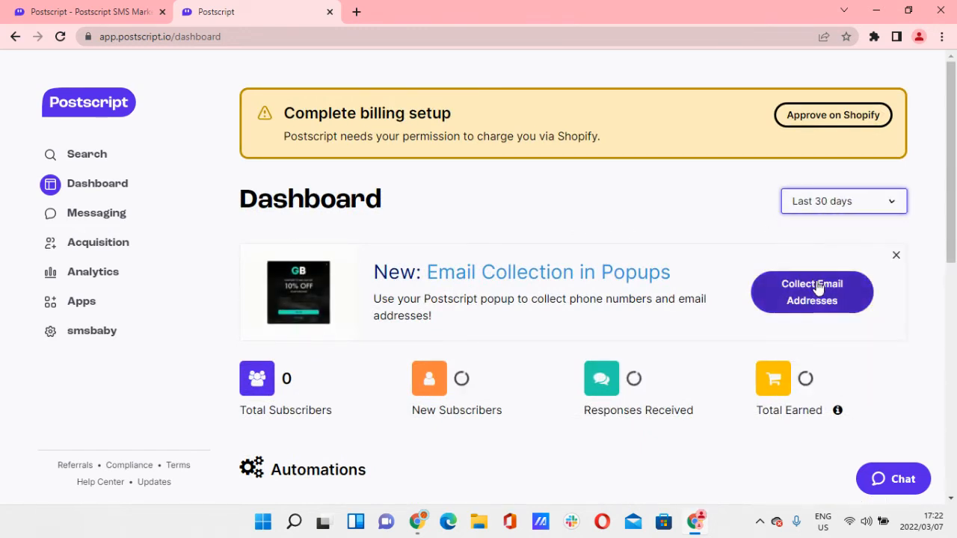
{"action": "left_click", "coordinate": [844, 201]}
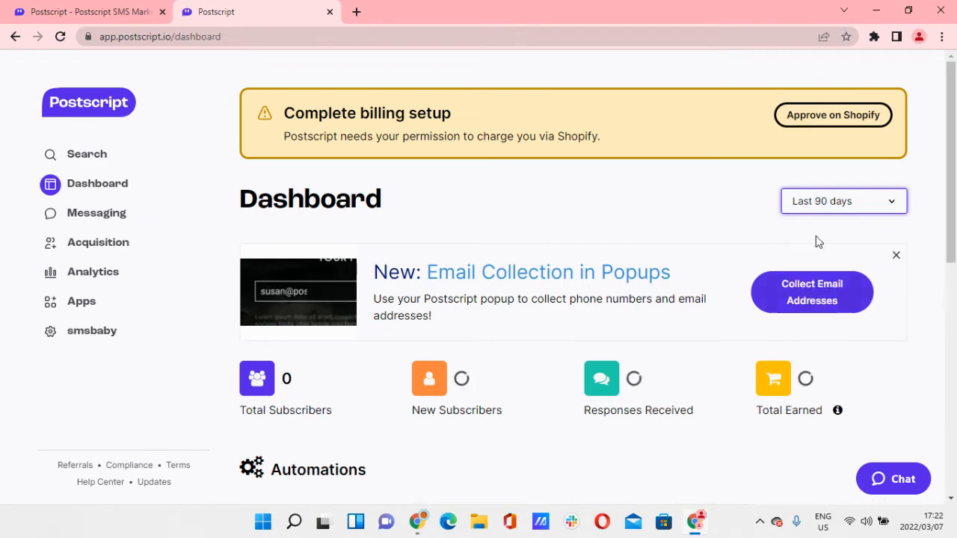
{"action": "scroll", "scroll_direction": "down", "scroll_amount": 3}
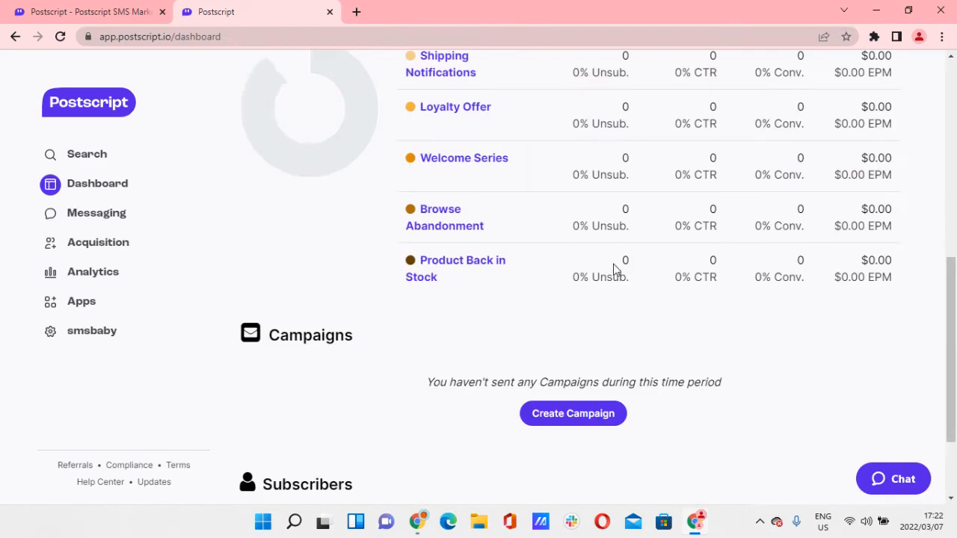
{"action": "scroll", "scroll_direction": "up", "scroll_amount": 3}
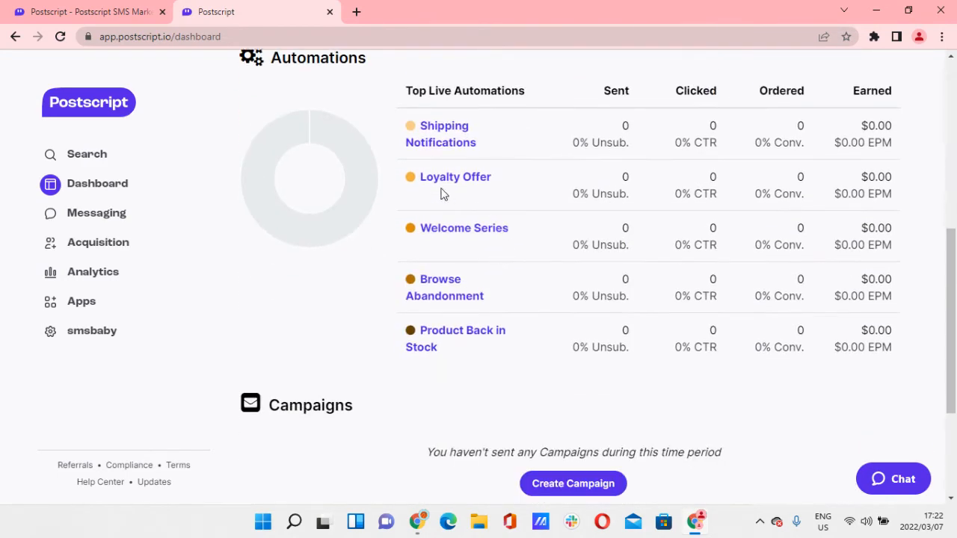
{"action": "mouse_move", "coordinate": [647, 321]}
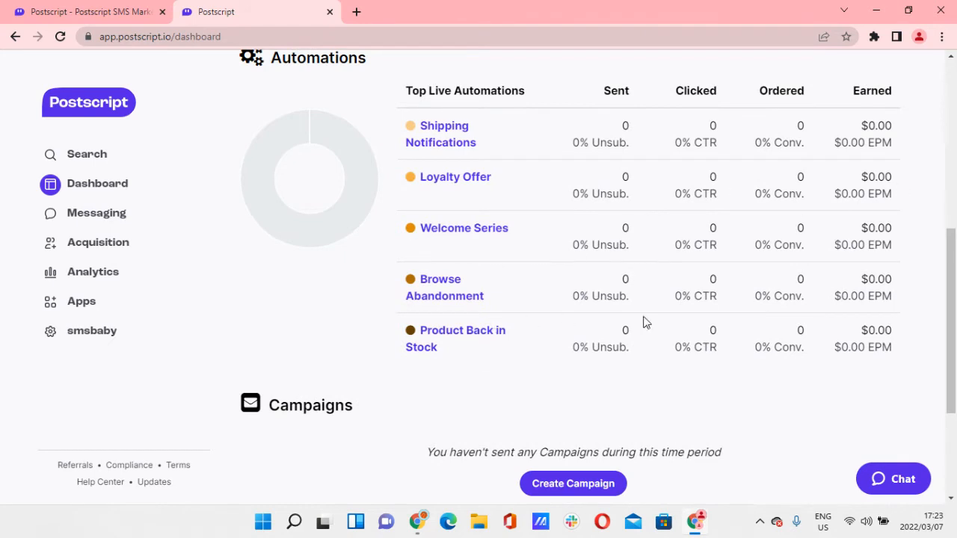
{"action": "scroll", "scroll_direction": "down", "scroll_amount": 3}
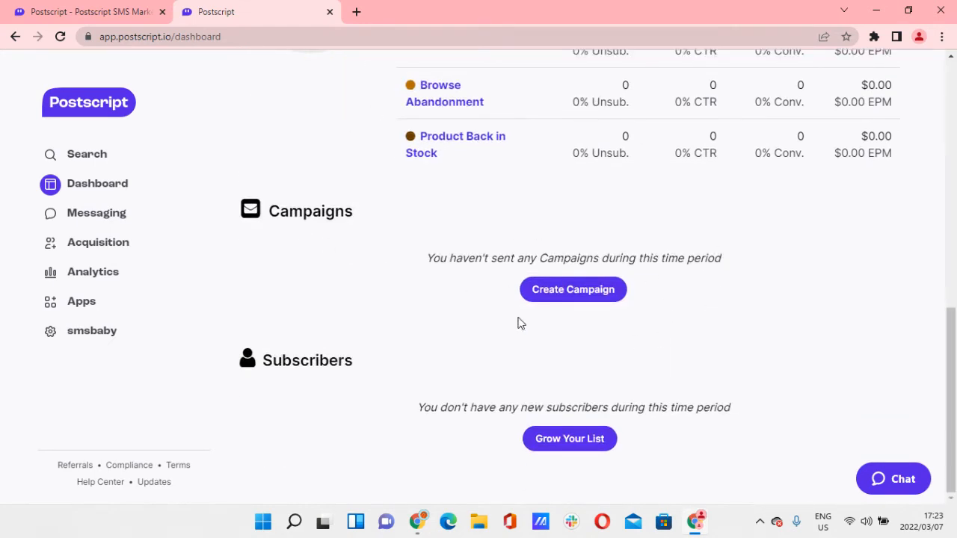
{"action": "mouse_move", "coordinate": [456, 293]}
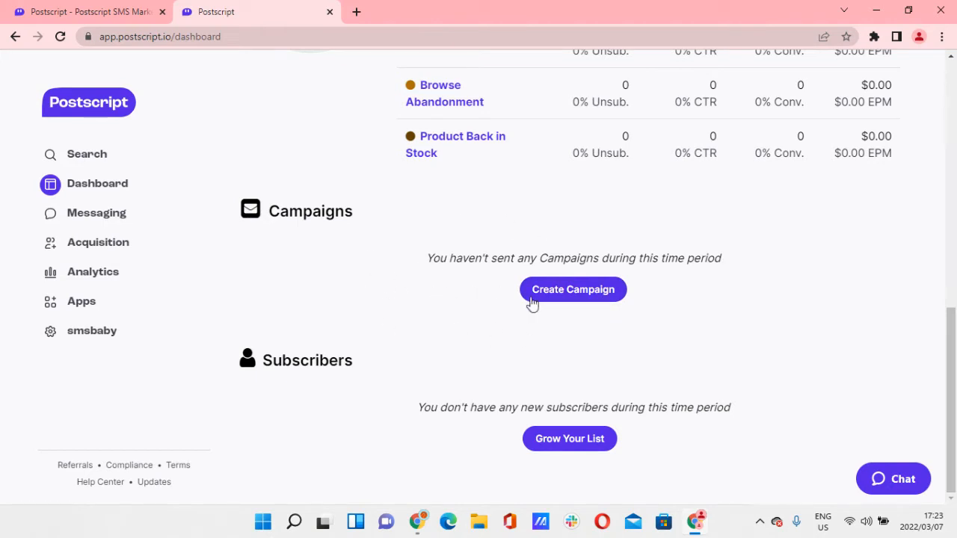
{"action": "mouse_move", "coordinate": [409, 307]}
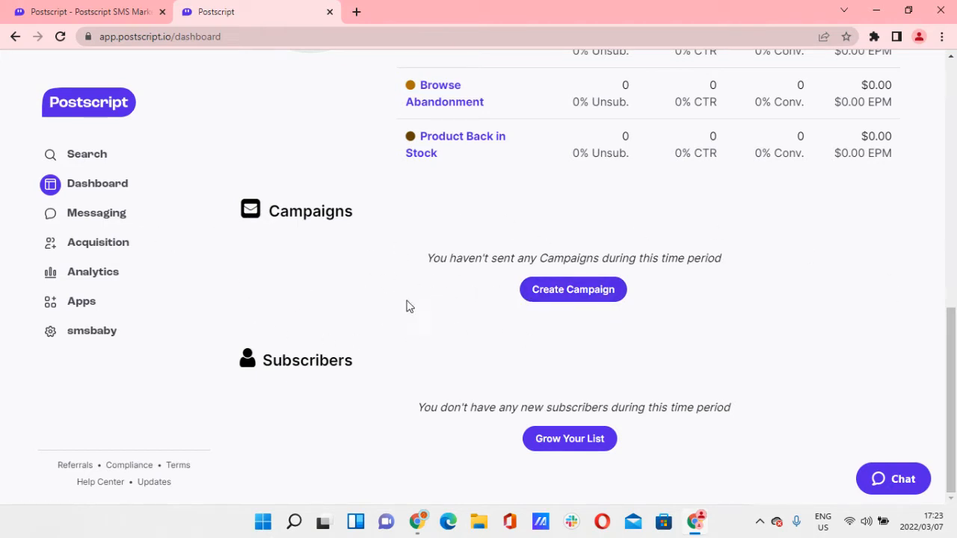
{"action": "mouse_move", "coordinate": [681, 464]}
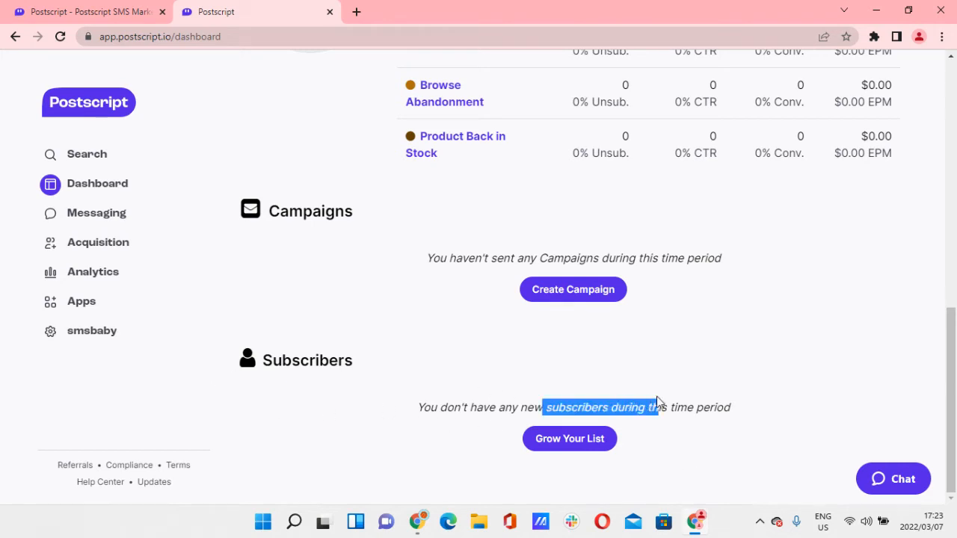
{"action": "mouse_move", "coordinate": [366, 225]}
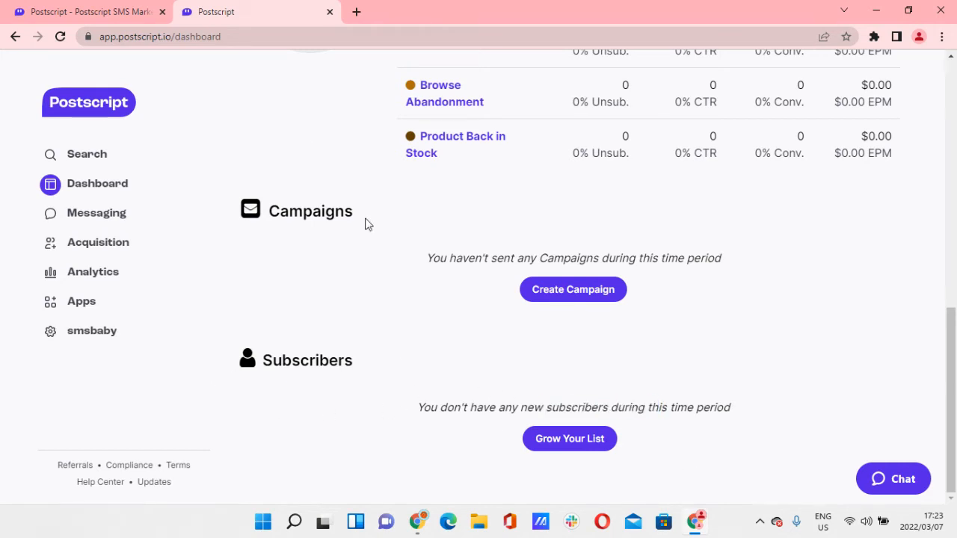
{"action": "scroll", "scroll_direction": "up", "scroll_amount": 3}
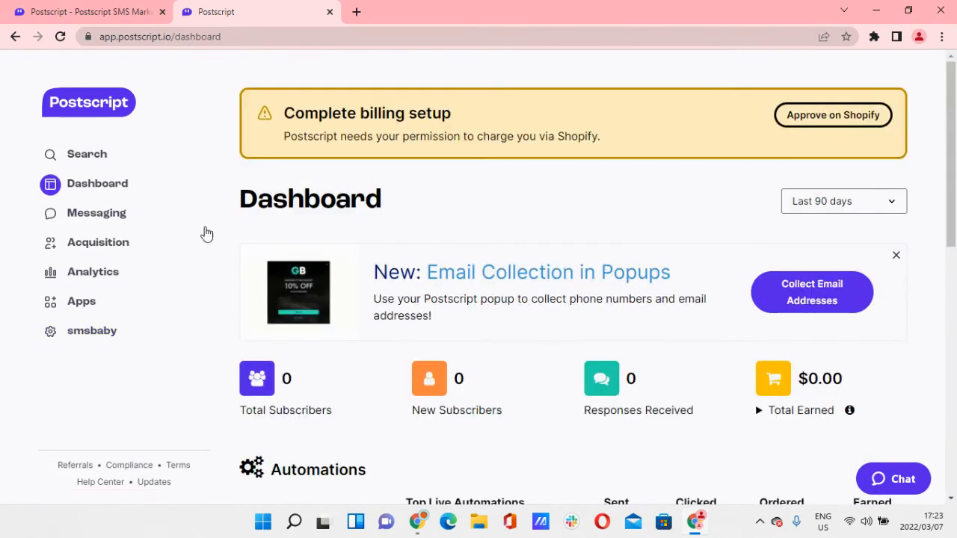
{"action": "left_click", "coordinate": [96, 212]}
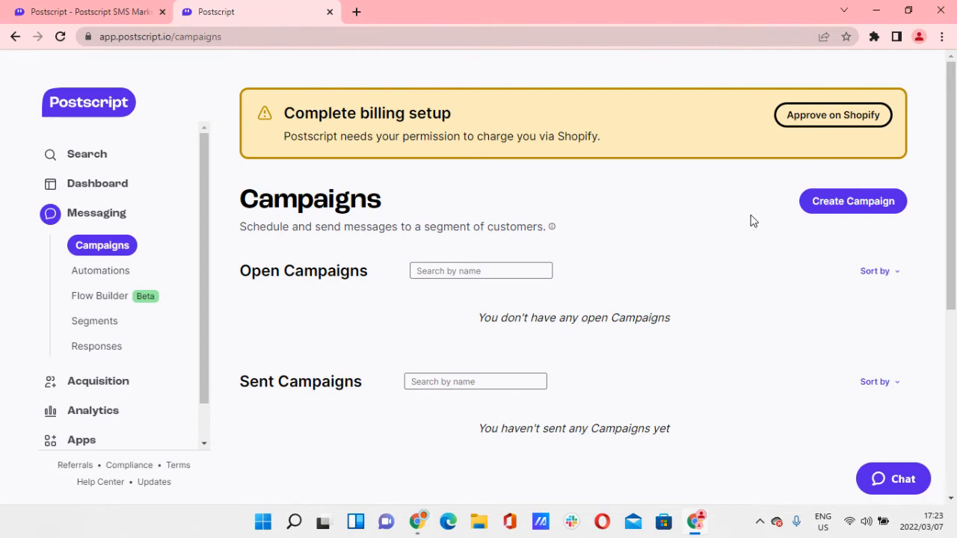
Type the greeting 'hi sandy, ypu?' into the image campaign message.
{"action": "scroll", "scroll_direction": "down", "scroll_amount": 3}
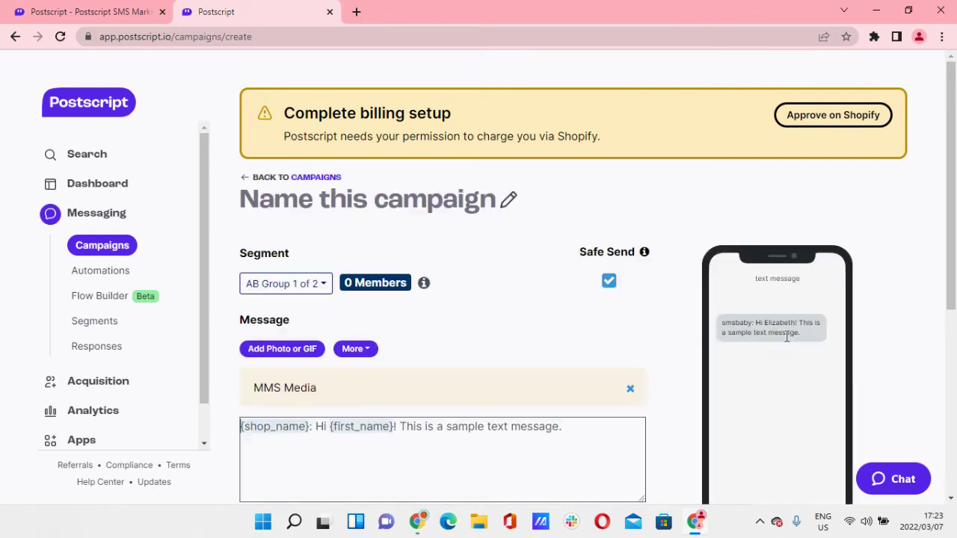
{"action": "scroll", "scroll_direction": "down", "scroll_amount": 3}
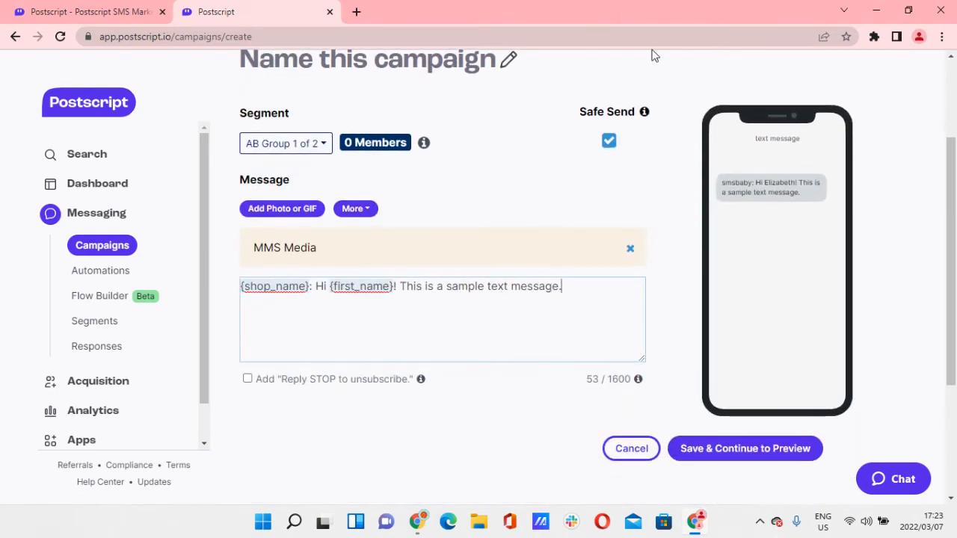
{"action": "type", "text": "hi"}
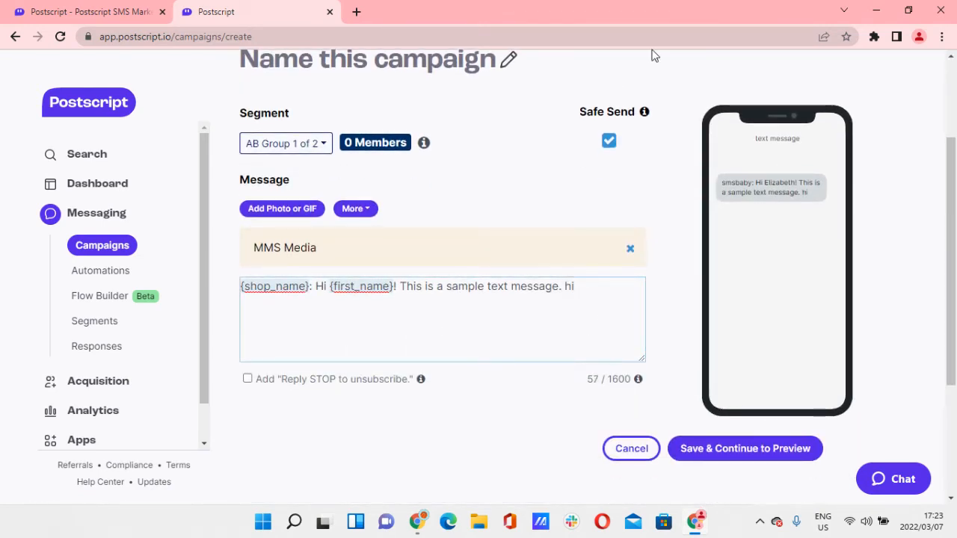
{"action": "type", "text": "sandy, how"}
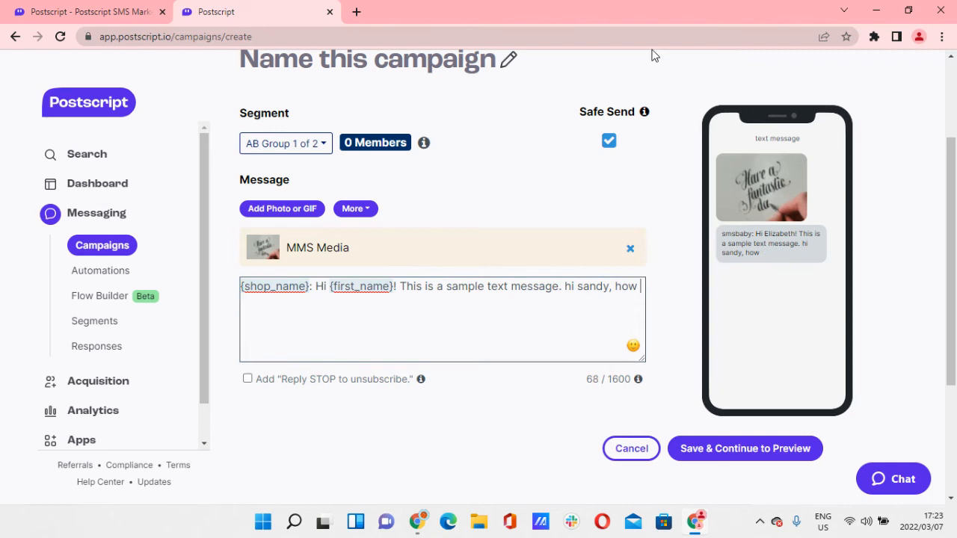
{"action": "type", "text": "ypu?"}
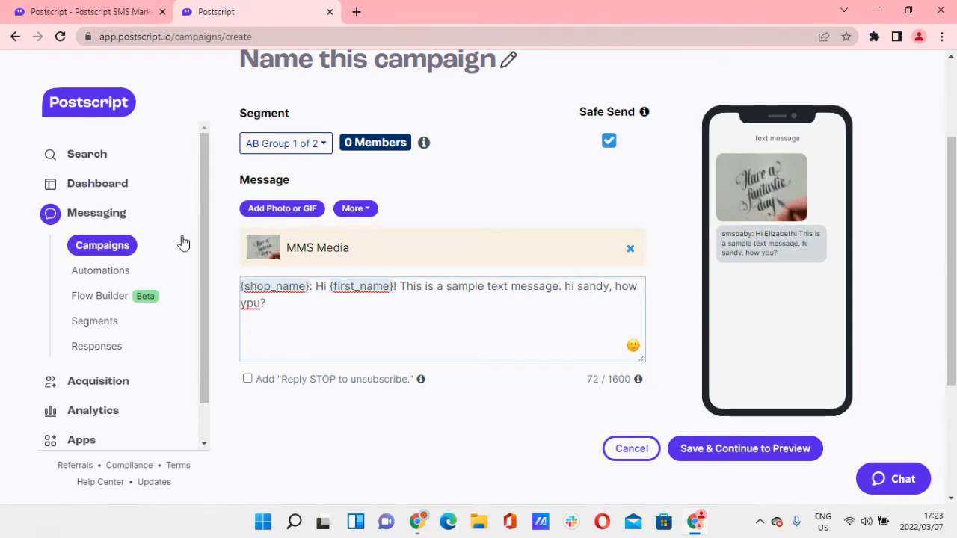
Add 'Reply STOP to unsubscribe' on its own line, fix the 'ypu' typo, and save to preview.
{"action": "left_click", "coordinate": [248, 379]}
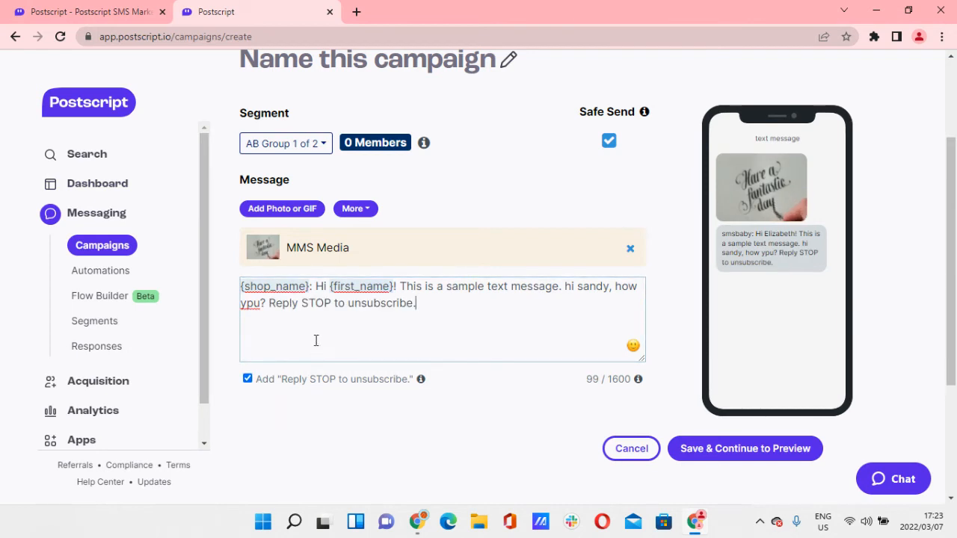
{"action": "key", "text": "enter"}
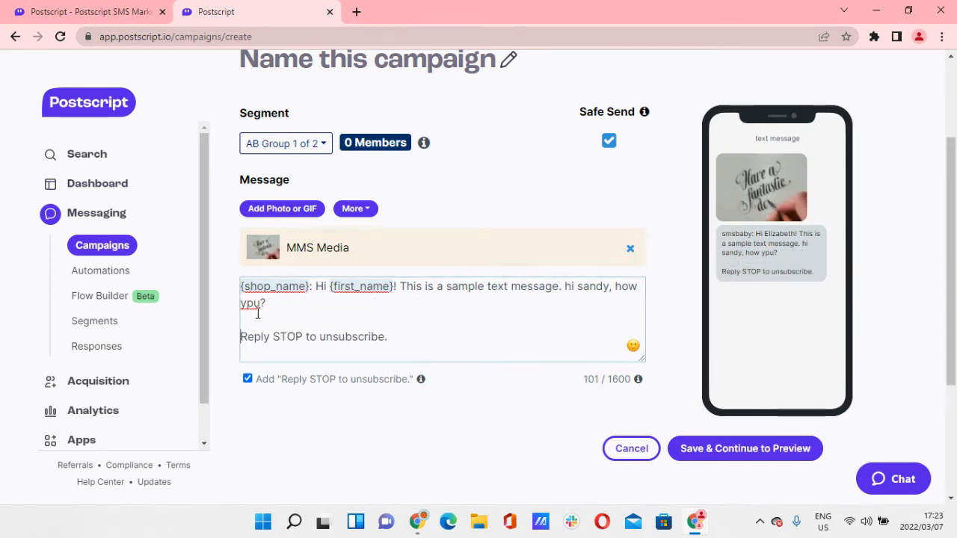
{"action": "right_click", "coordinate": [249, 303]}
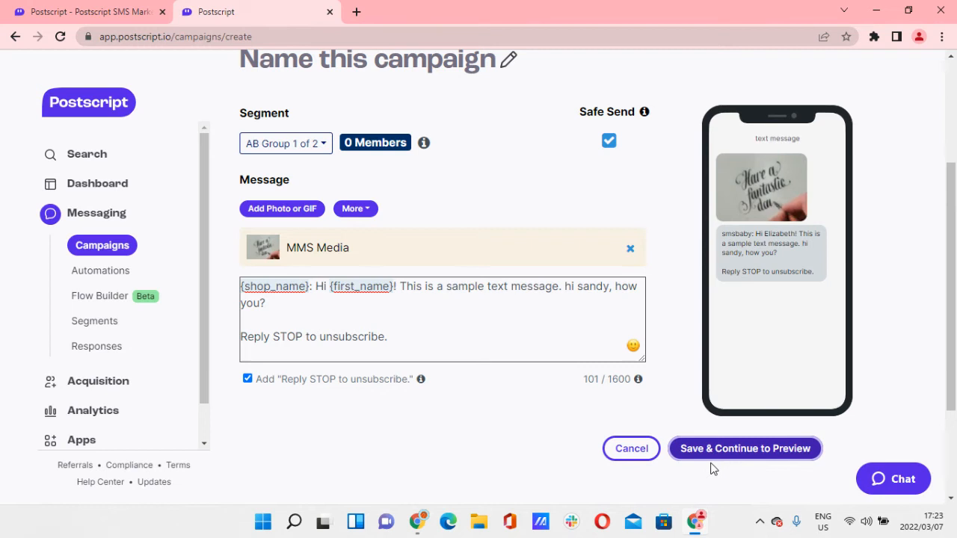
{"action": "mouse_move", "coordinate": [743, 442]}
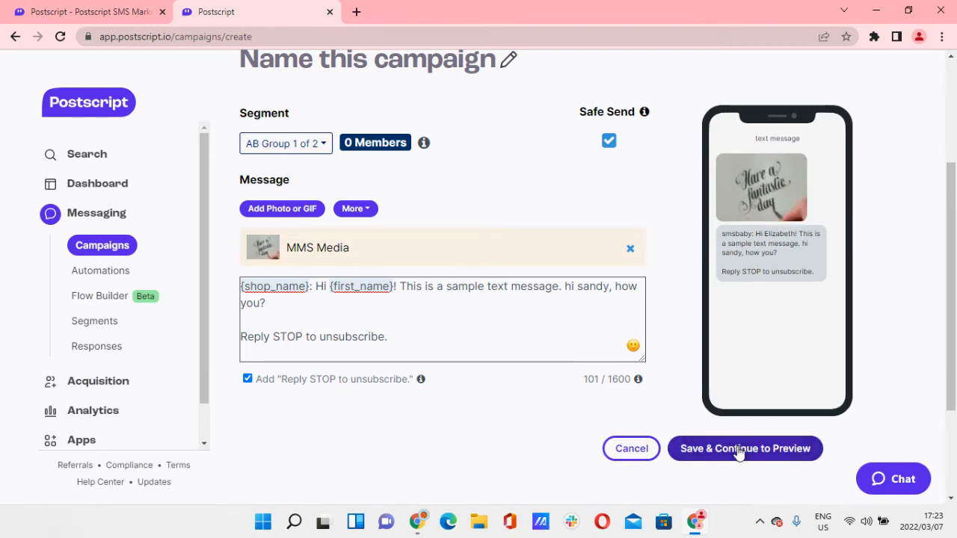
{"action": "left_click", "coordinate": [744, 449]}
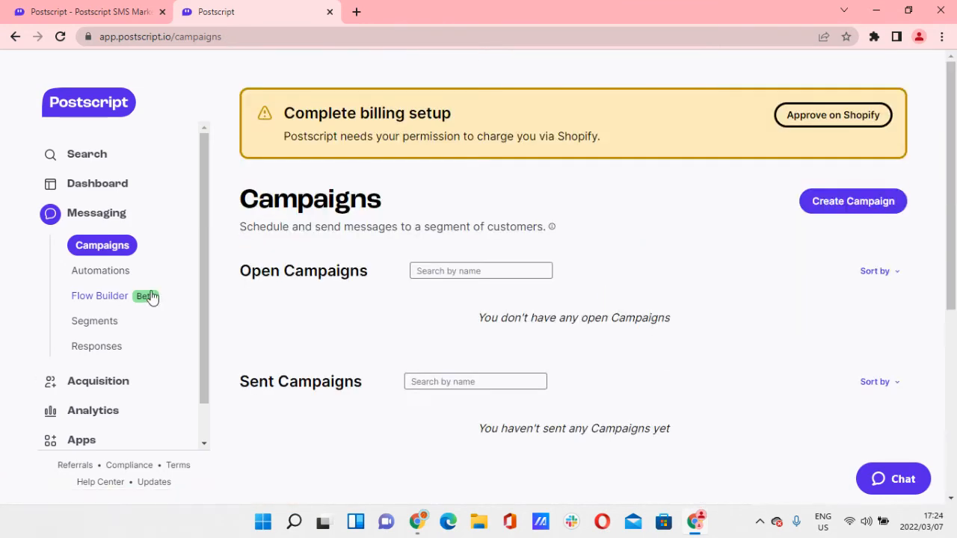
Start a new automation and search the templates for 'welcome'.
{"action": "left_click", "coordinate": [106, 270]}
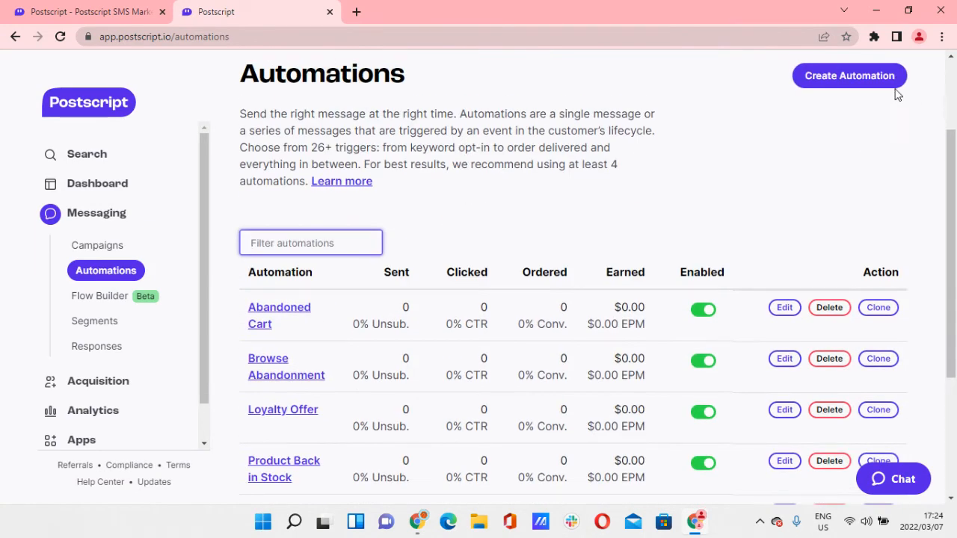
{"action": "left_click", "coordinate": [848, 76]}
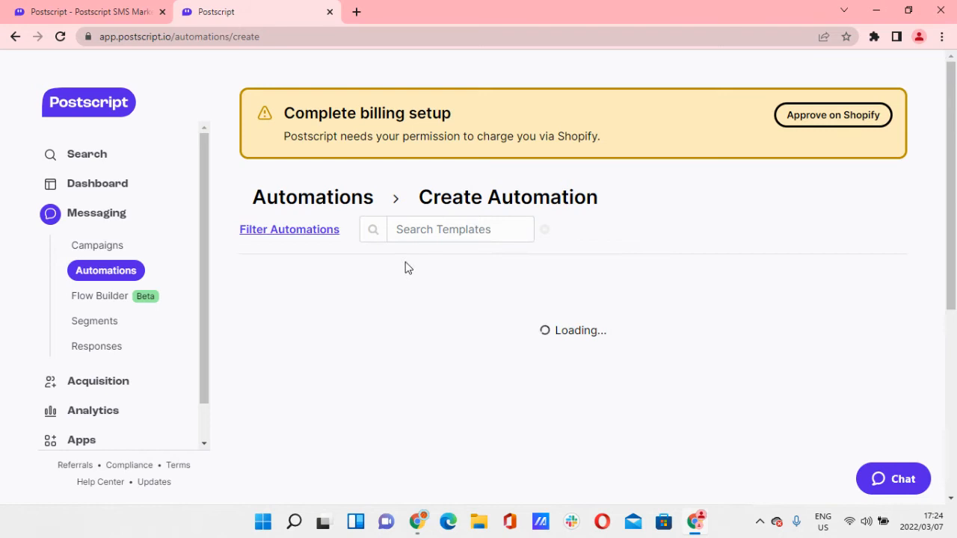
{"action": "mouse_move", "coordinate": [443, 229]}
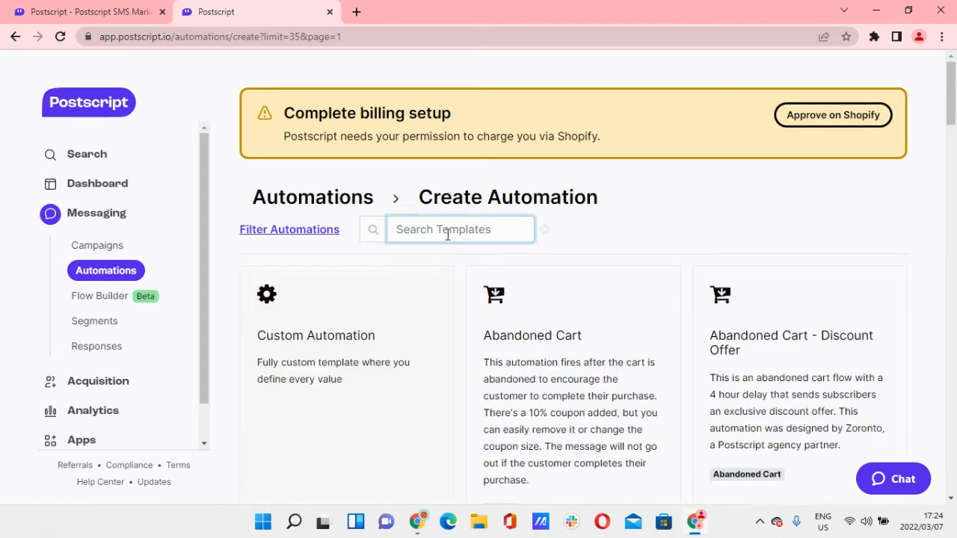
{"action": "type", "text": "welcome"}
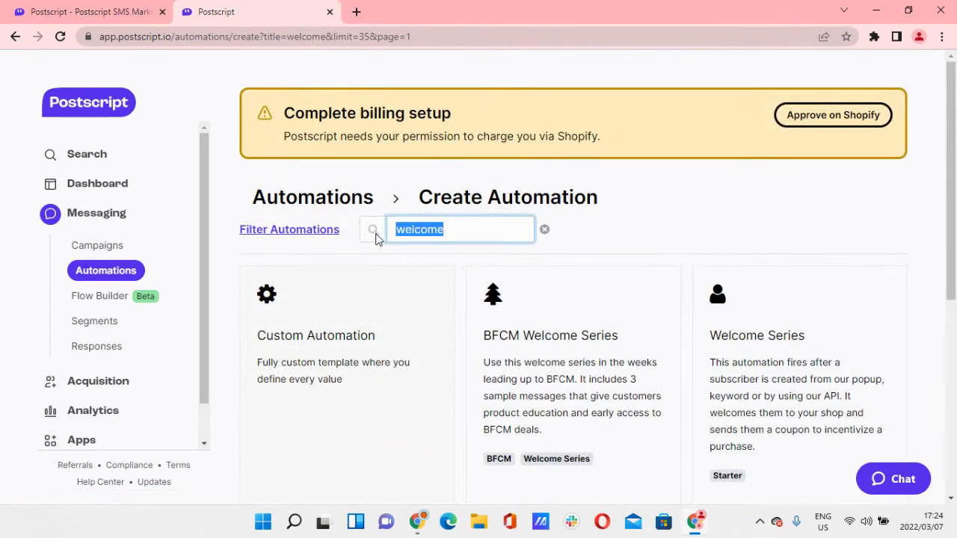
Filter automation templates by 'browse', scroll the results, then clear the search.
{"action": "type", "text": "bros"}
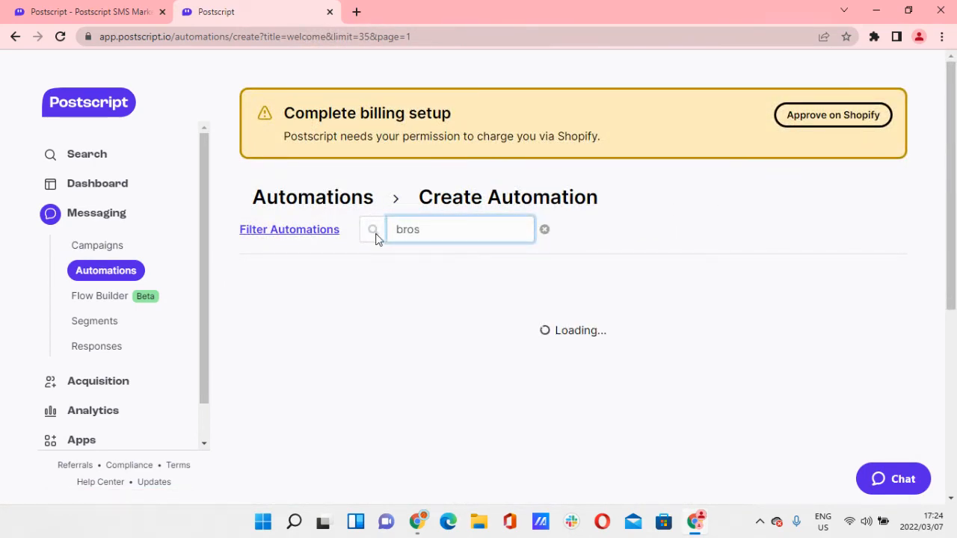
{"action": "key", "text": "Backspace"}
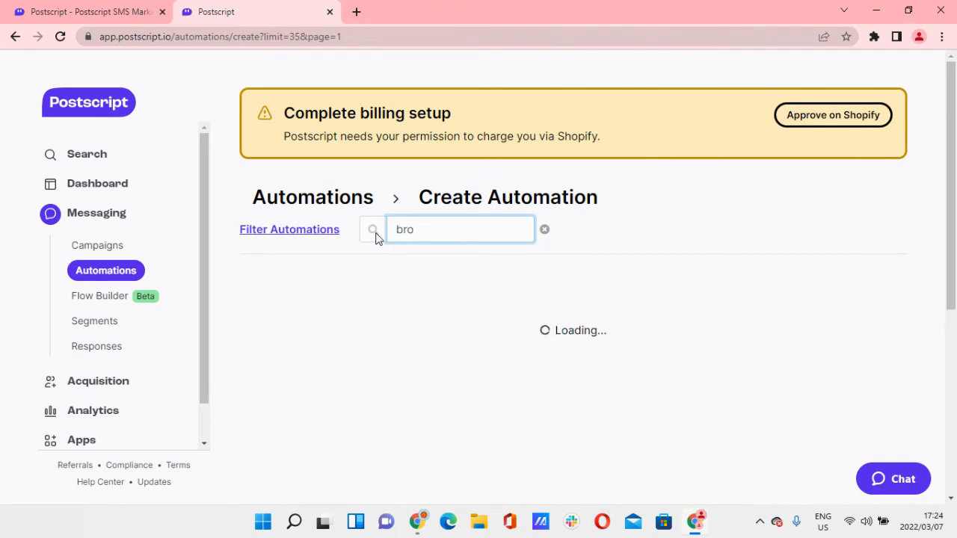
{"action": "type", "text": "wse"}
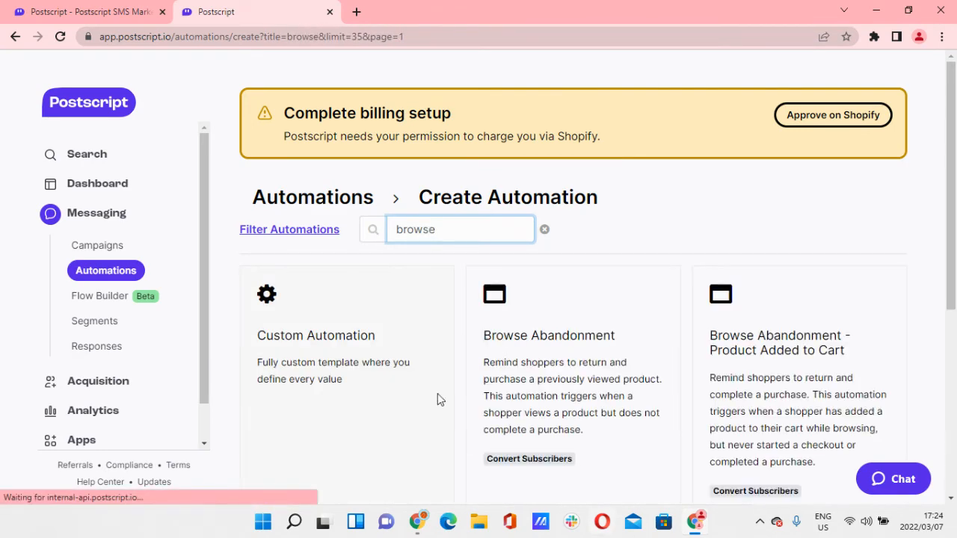
{"action": "scroll", "scroll_direction": "down", "scroll_amount": 3}
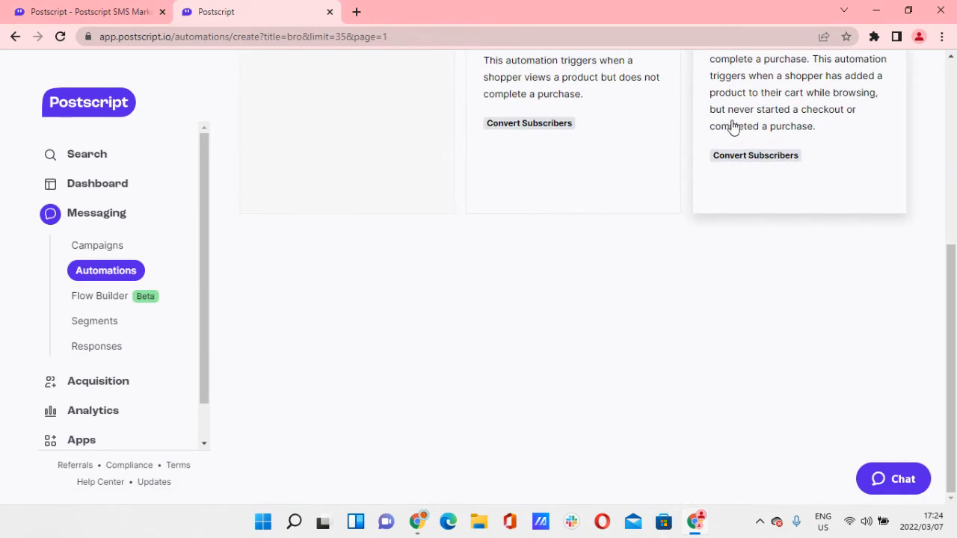
{"action": "scroll", "scroll_direction": "up", "scroll_amount": 3}
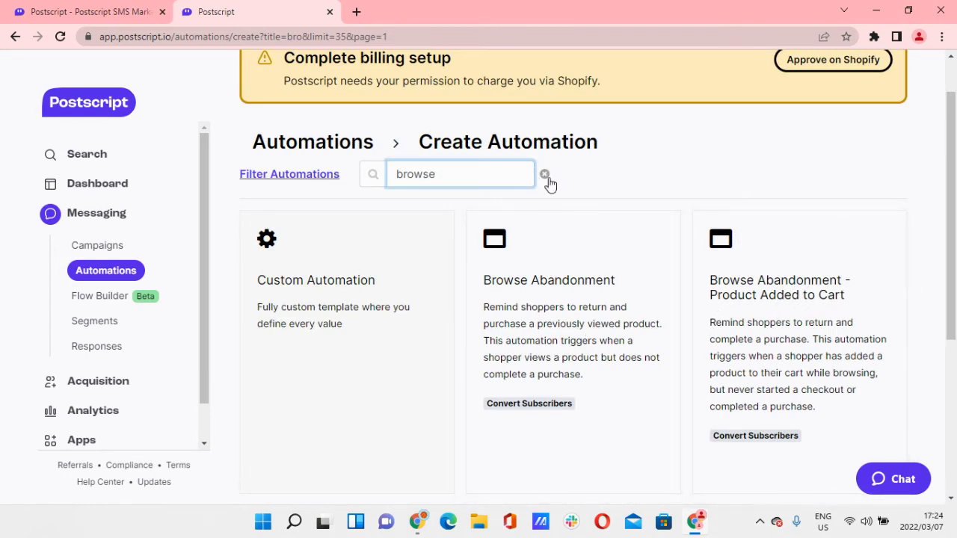
{"action": "left_click", "coordinate": [544, 174]}
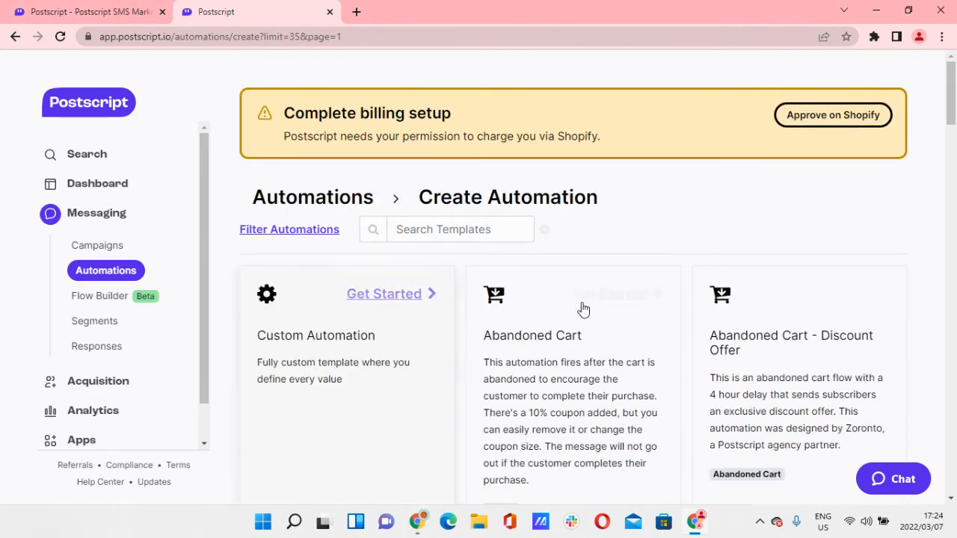
{"action": "mouse_move", "coordinate": [309, 325]}
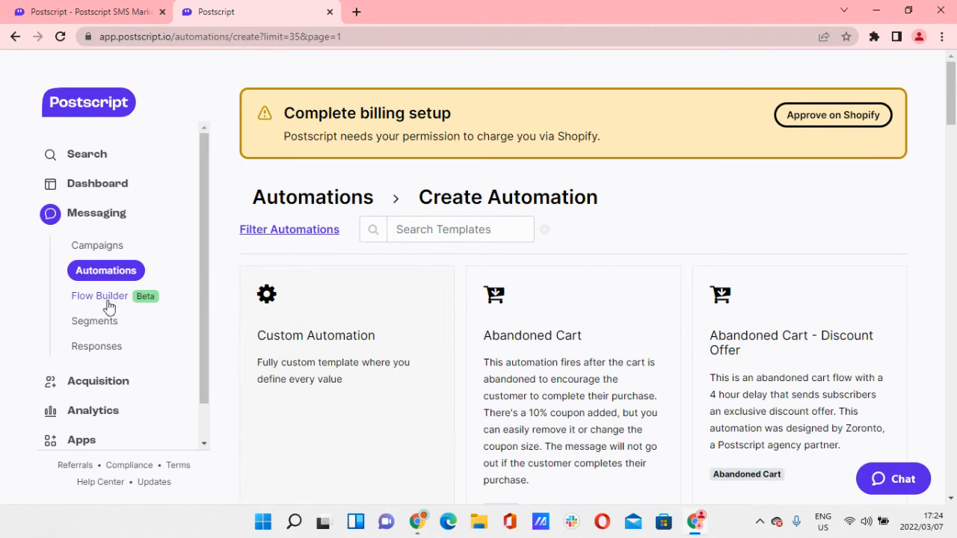
{"action": "left_click", "coordinate": [104, 295]}
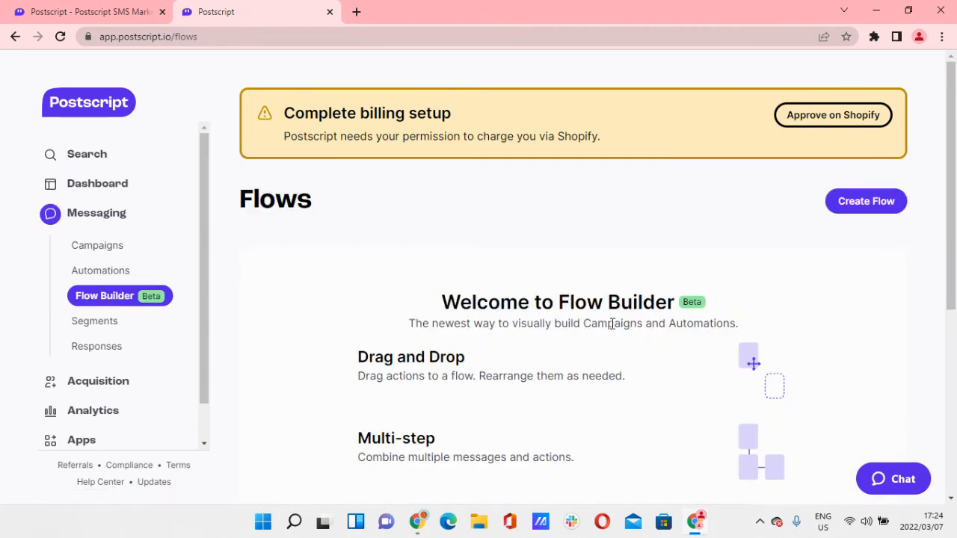
Visit Segments and Responses, dismiss the Response Labels popup, and land on Acquisition Keywords.
{"action": "scroll", "scroll_direction": "down", "scroll_amount": 3}
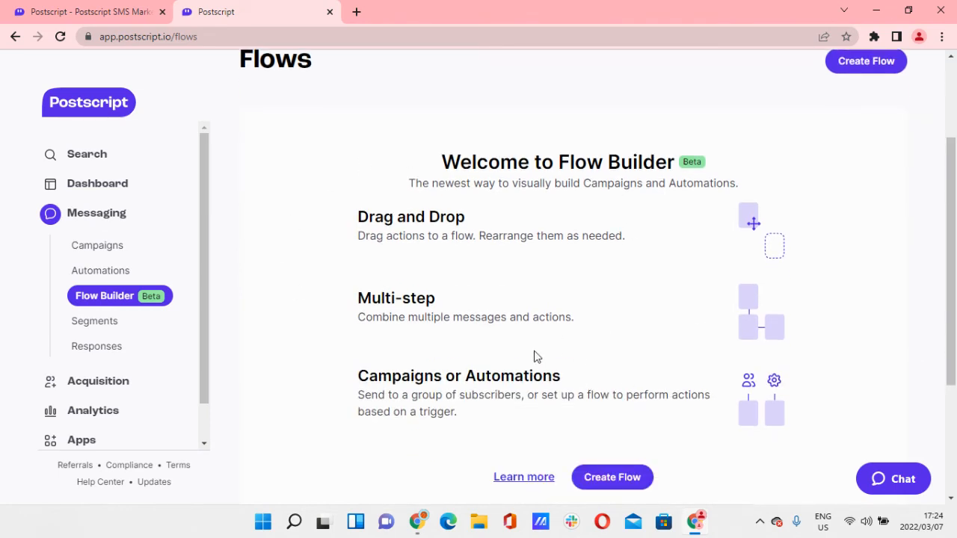
{"action": "mouse_move", "coordinate": [94, 326]}
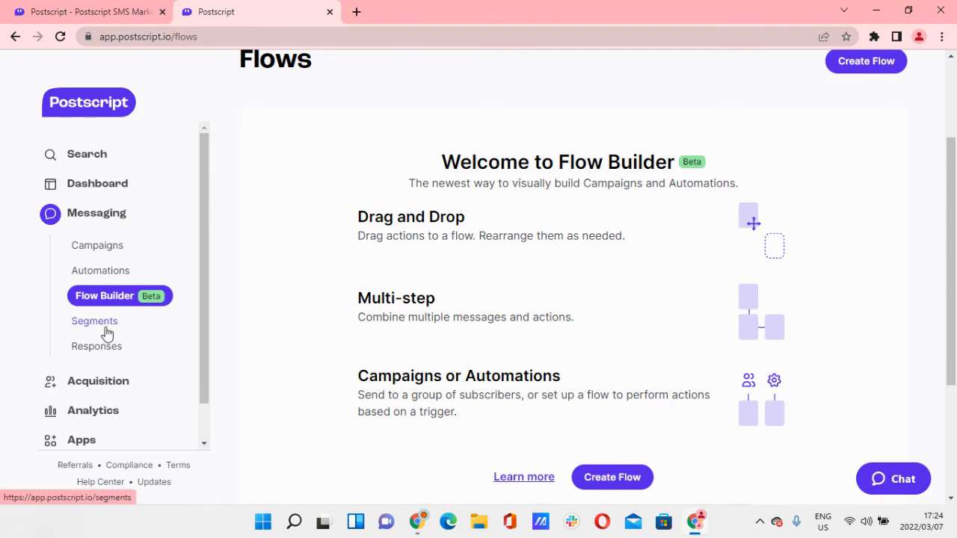
{"action": "left_click", "coordinate": [94, 320]}
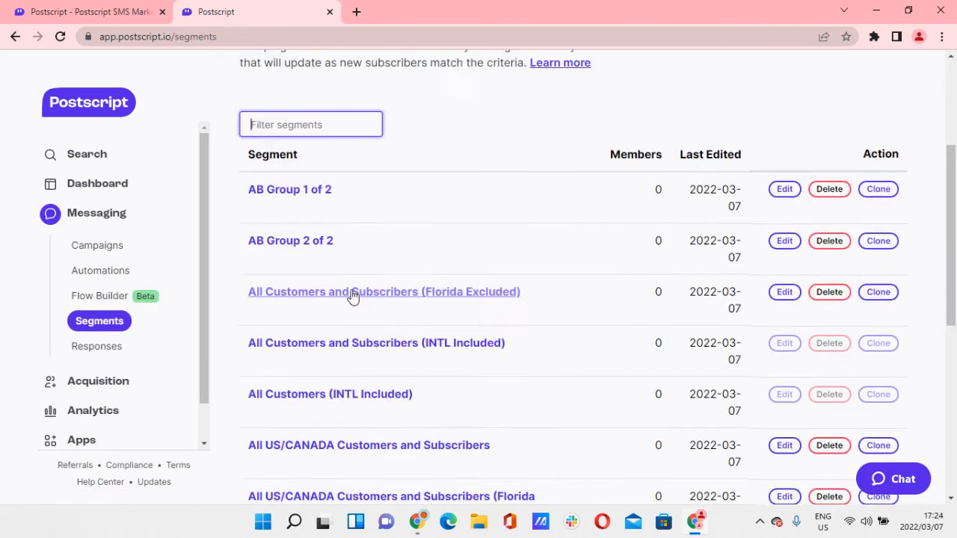
{"action": "left_click", "coordinate": [101, 345]}
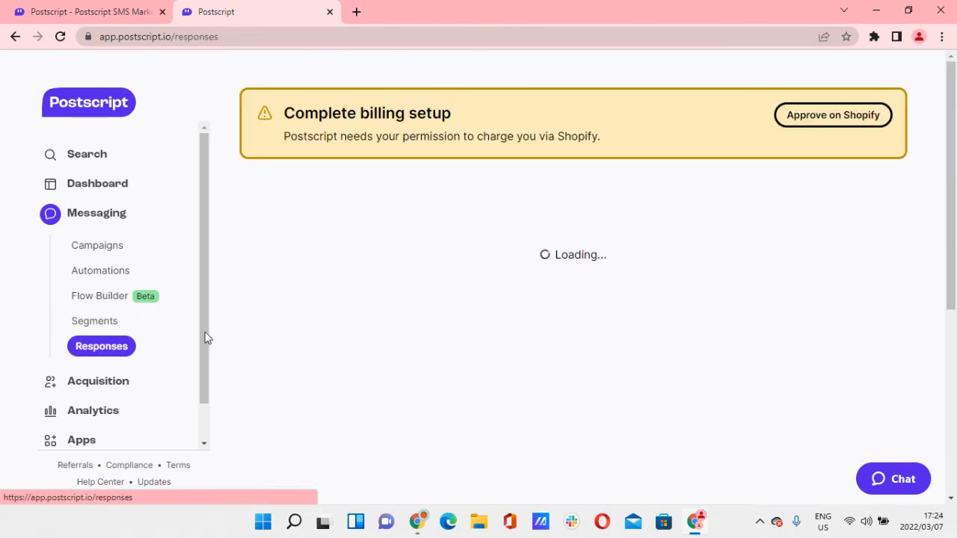
{"action": "mouse_move", "coordinate": [563, 245]}
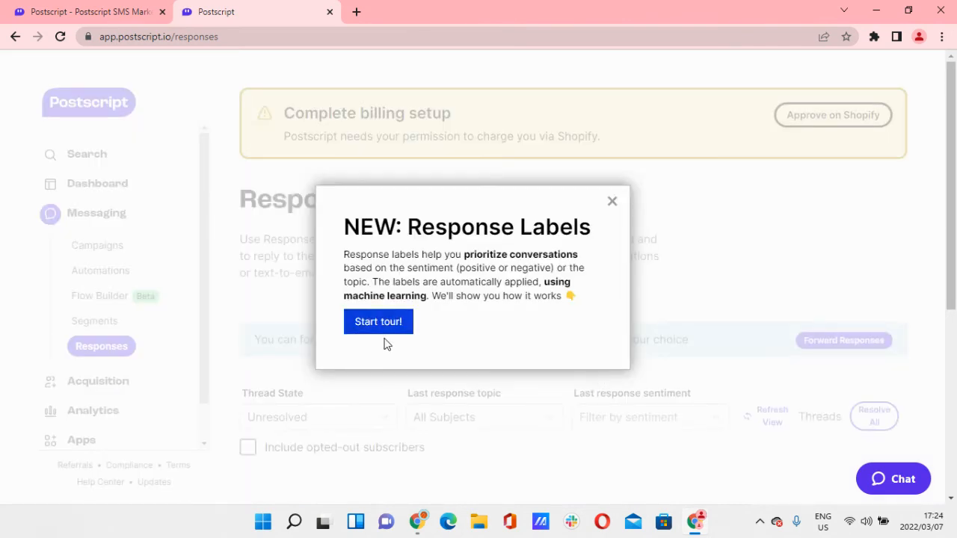
{"action": "left_click", "coordinate": [611, 201]}
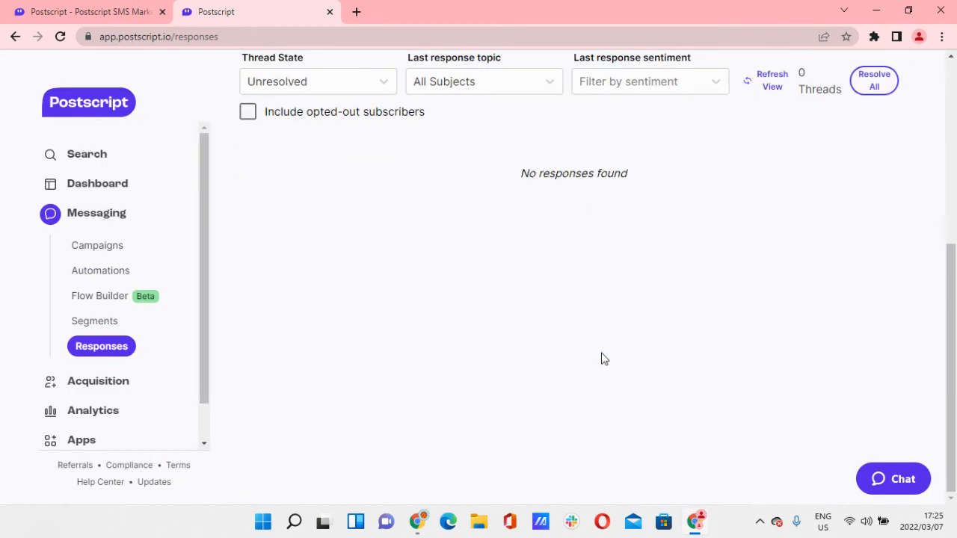
{"action": "scroll", "scroll_direction": "up", "scroll_amount": 3}
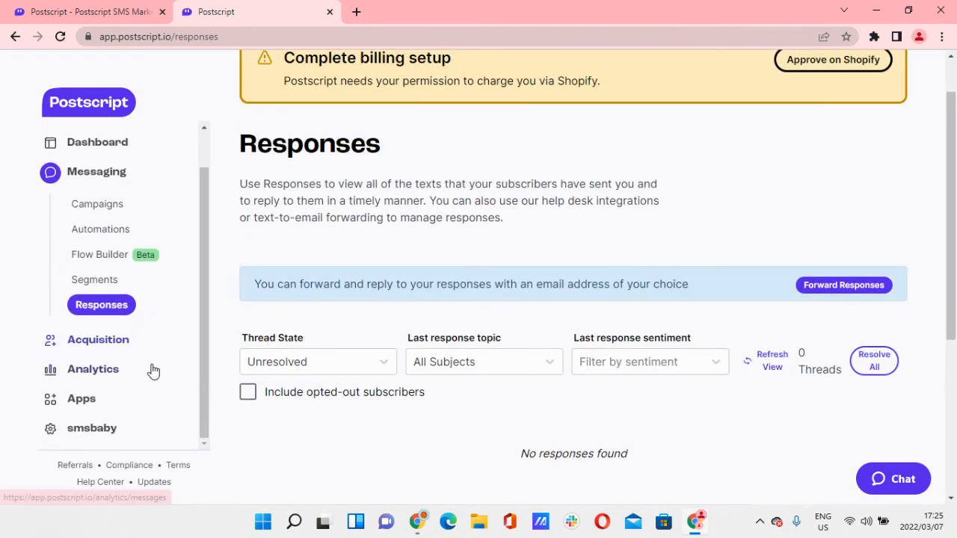
{"action": "left_click", "coordinate": [98, 339]}
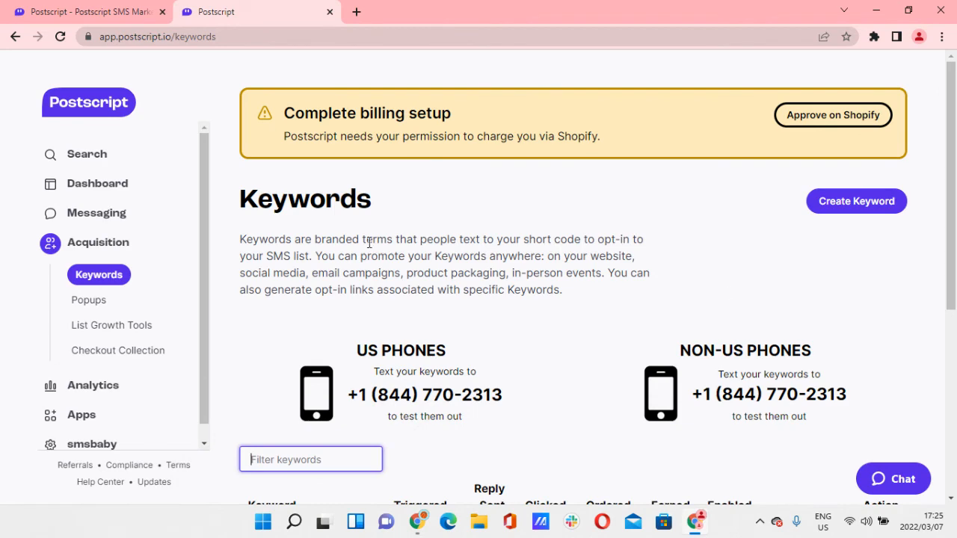
Scroll through the opt-in Keywords and the smsbaby Billing Plans pages.
{"action": "scroll", "scroll_direction": "down", "scroll_amount": 3}
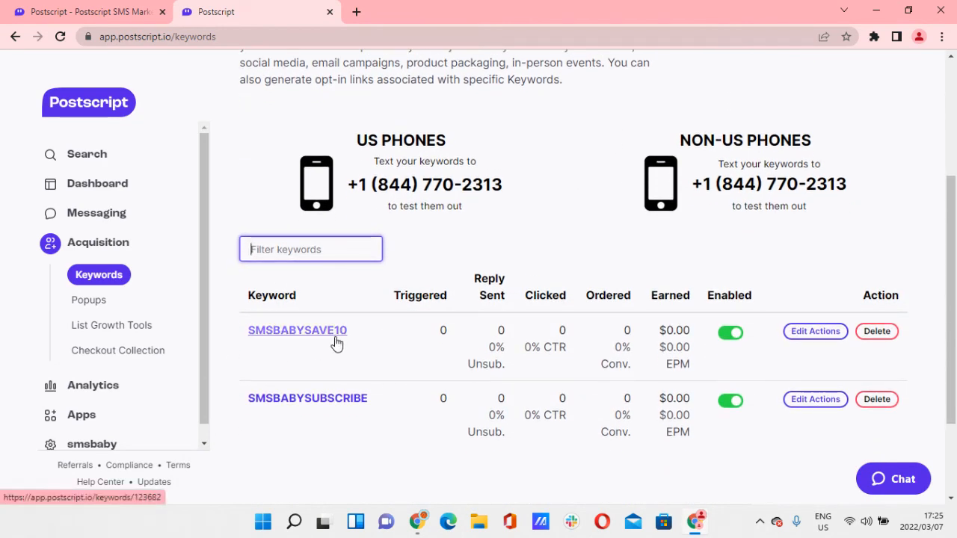
{"action": "mouse_move", "coordinate": [753, 352]}
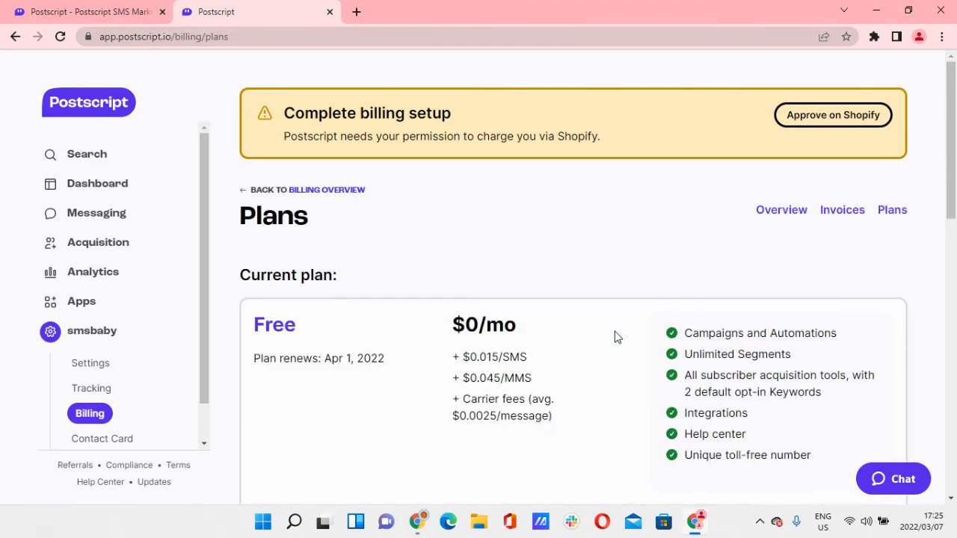
{"action": "scroll", "scroll_direction": "down", "scroll_amount": 3}
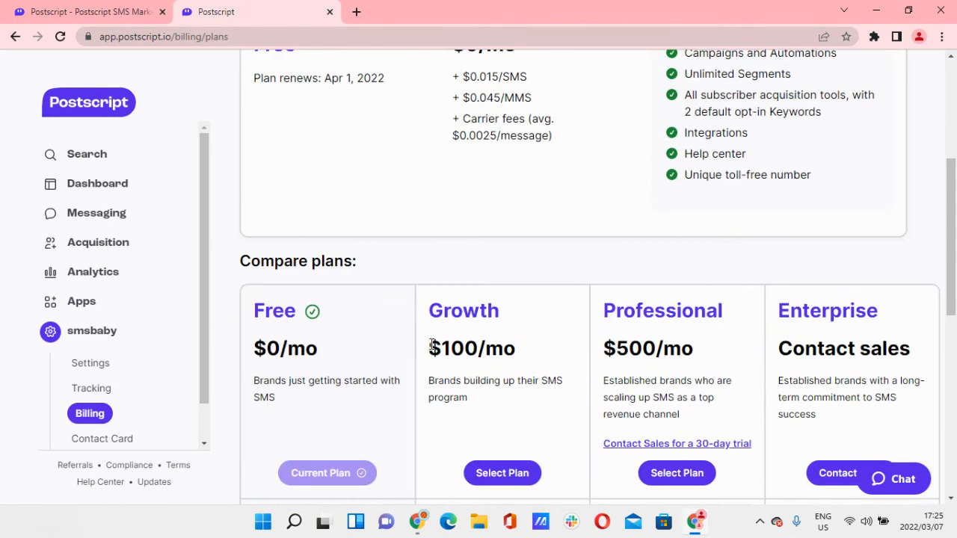
{"action": "scroll", "scroll_direction": "up", "scroll_amount": 3}
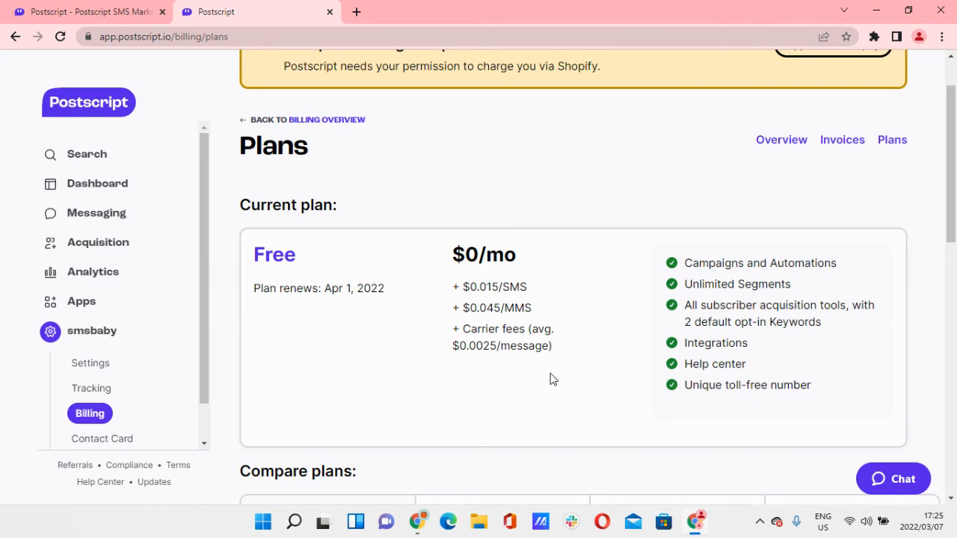
{"action": "scroll", "scroll_direction": "down", "scroll_amount": 3}
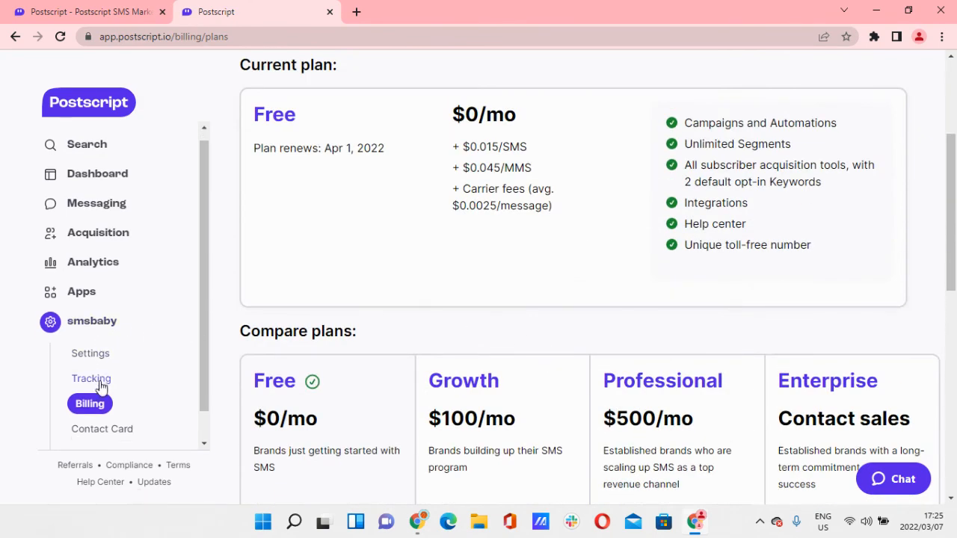
View the empty Contact Card settings, then go back to the Dashboard.
{"action": "left_click", "coordinate": [102, 428]}
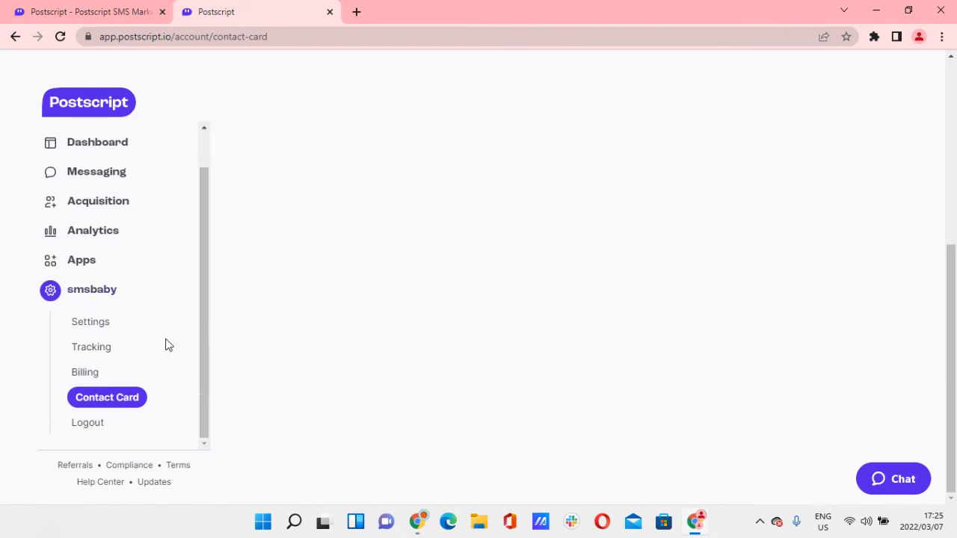
{"action": "scroll", "scroll_direction": "up", "scroll_amount": 3}
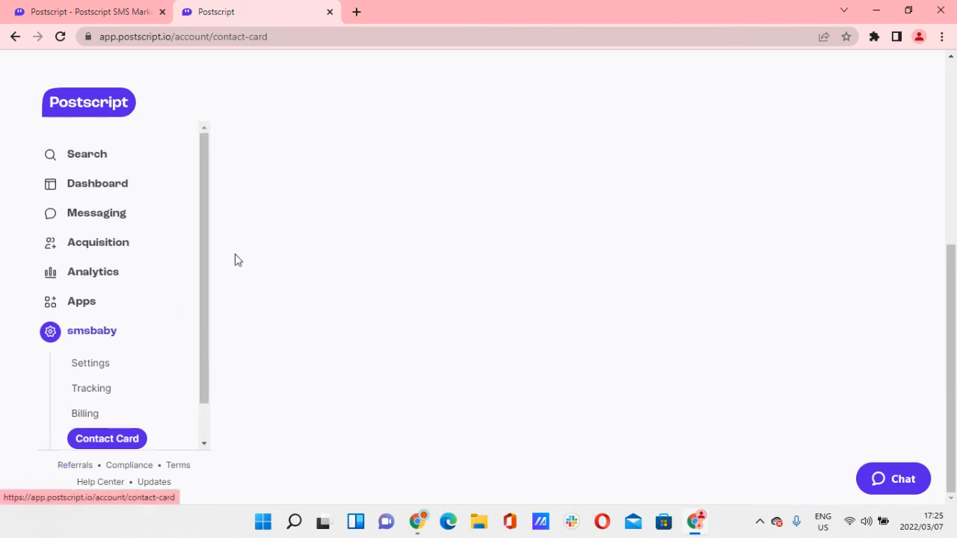
{"action": "left_click", "coordinate": [107, 438]}
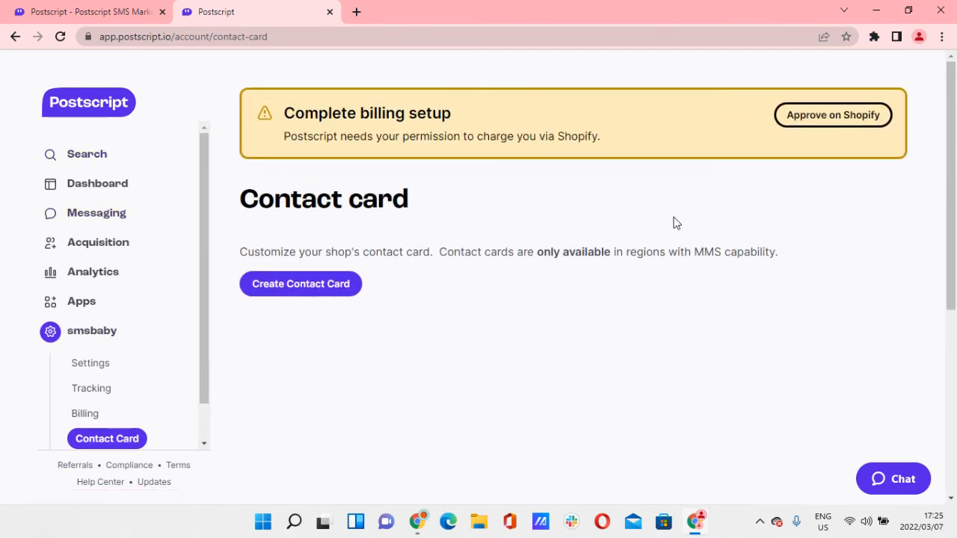
{"action": "mouse_move", "coordinate": [105, 210]}
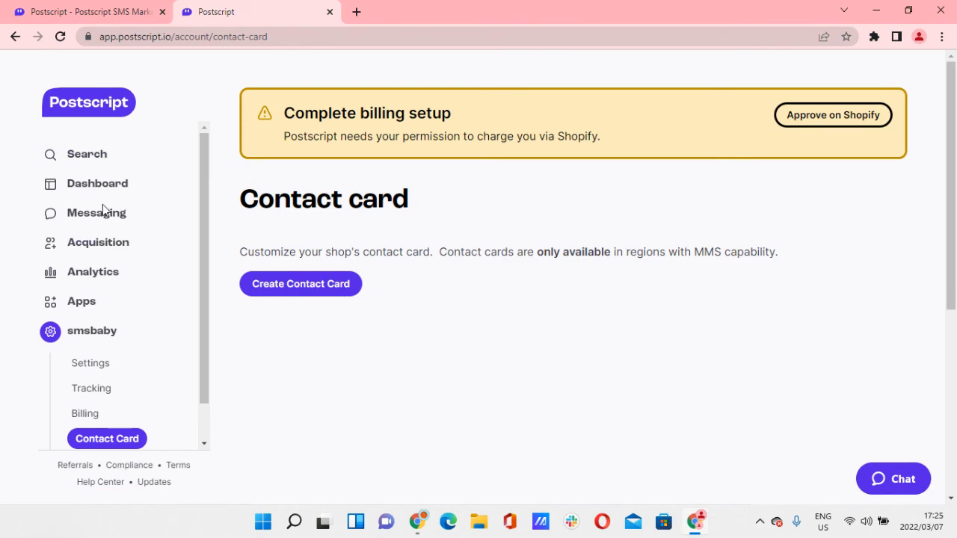
{"action": "left_click", "coordinate": [97, 183]}
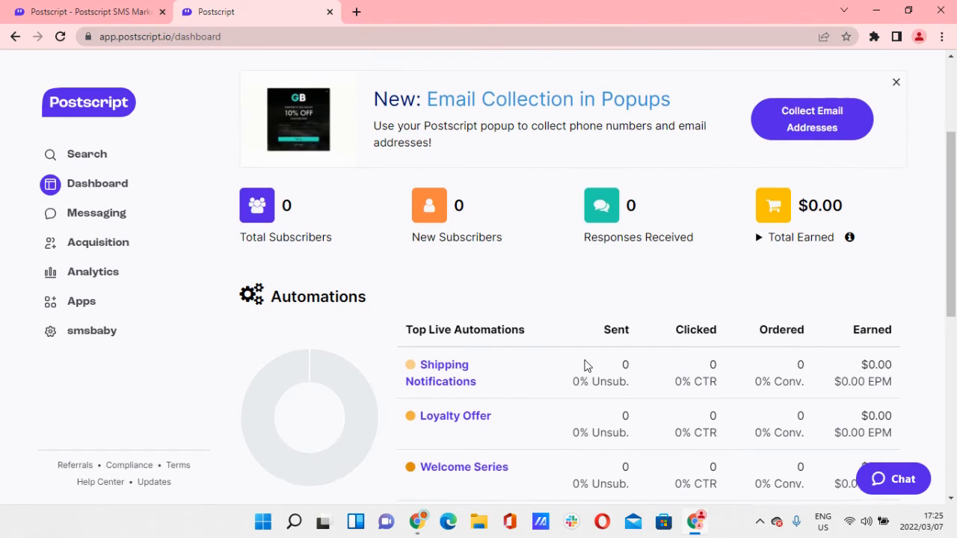
Scroll the Dashboard up to show its Last 30 days heading and zero subscribers.
{"action": "scroll", "scroll_direction": "up", "scroll_amount": 3}
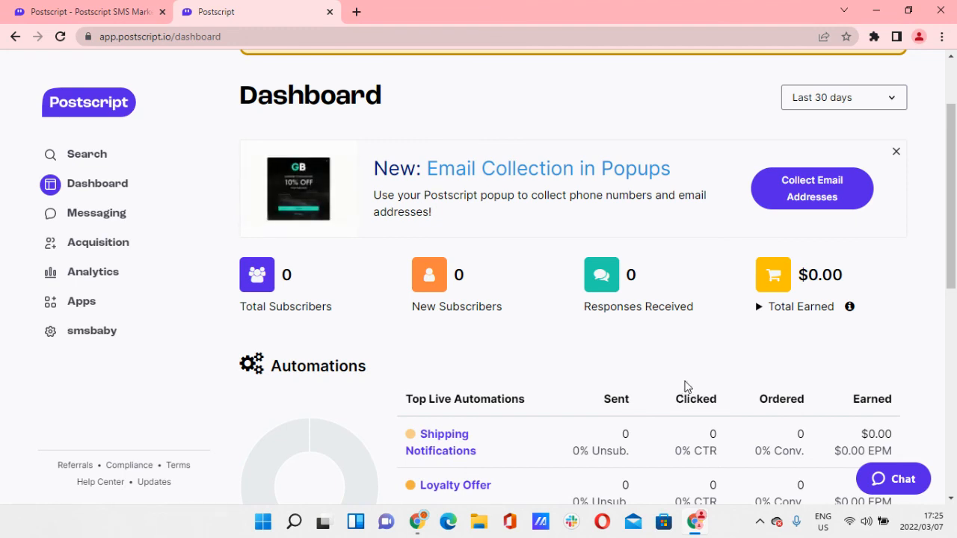
{"action": "mouse_move", "coordinate": [673, 377]}
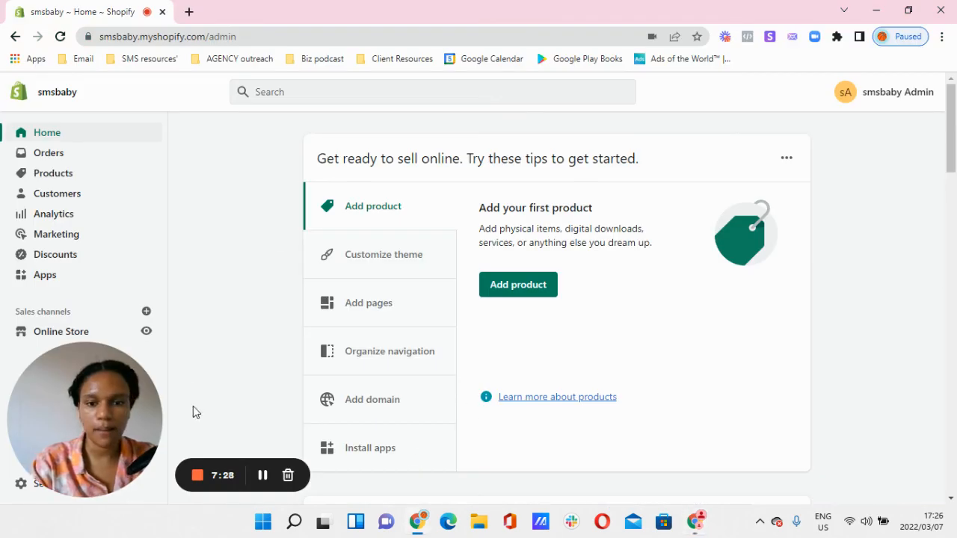
{"action": "mouse_move", "coordinate": [197, 477]}
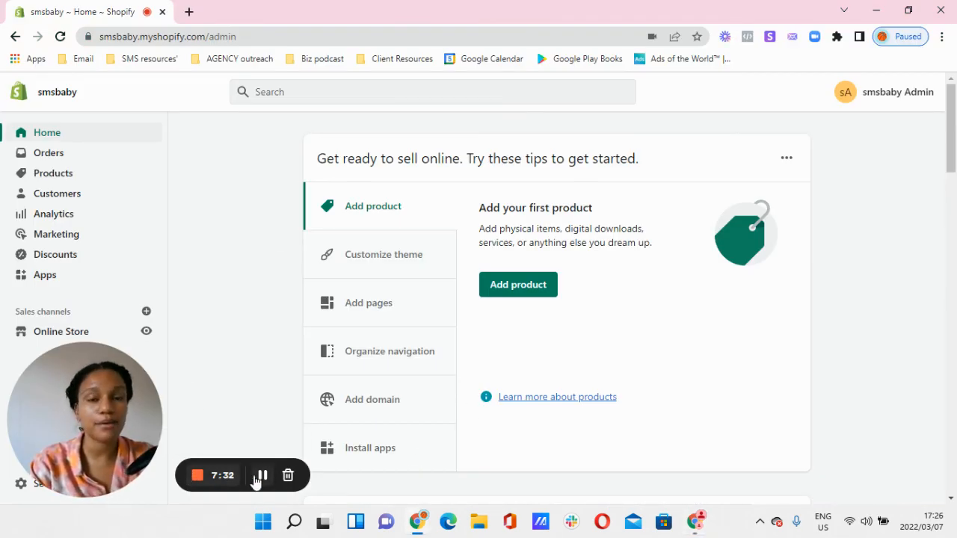
{"action": "mouse_move", "coordinate": [208, 490]}
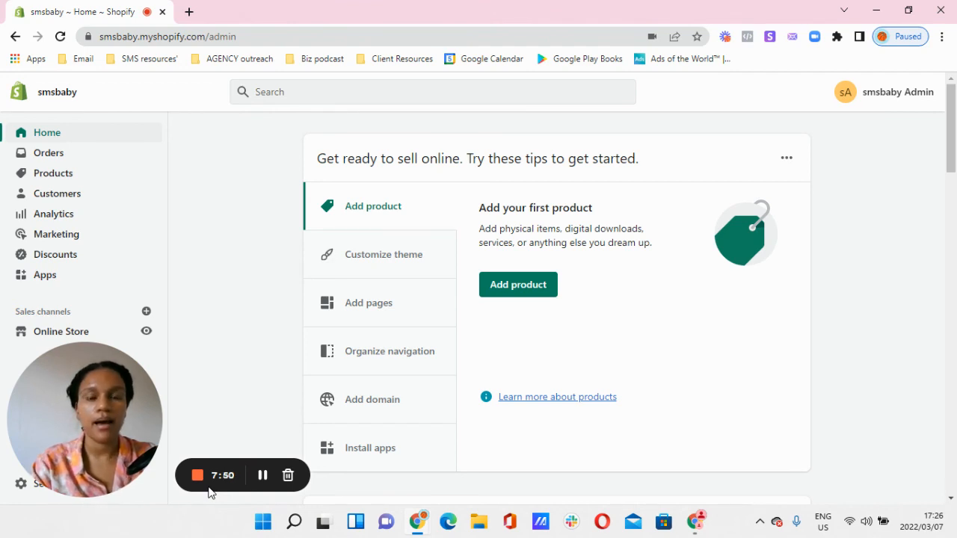
{"action": "mouse_move", "coordinate": [234, 486]}
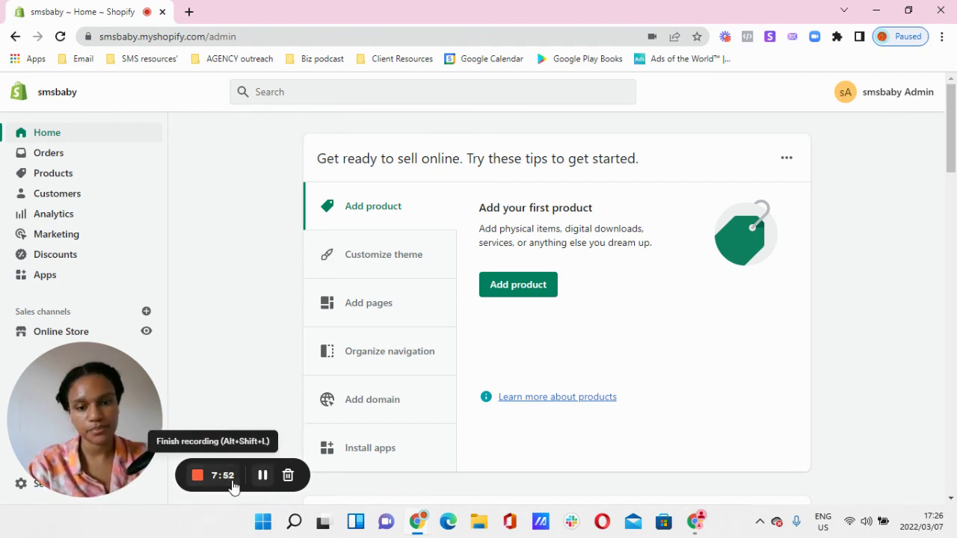